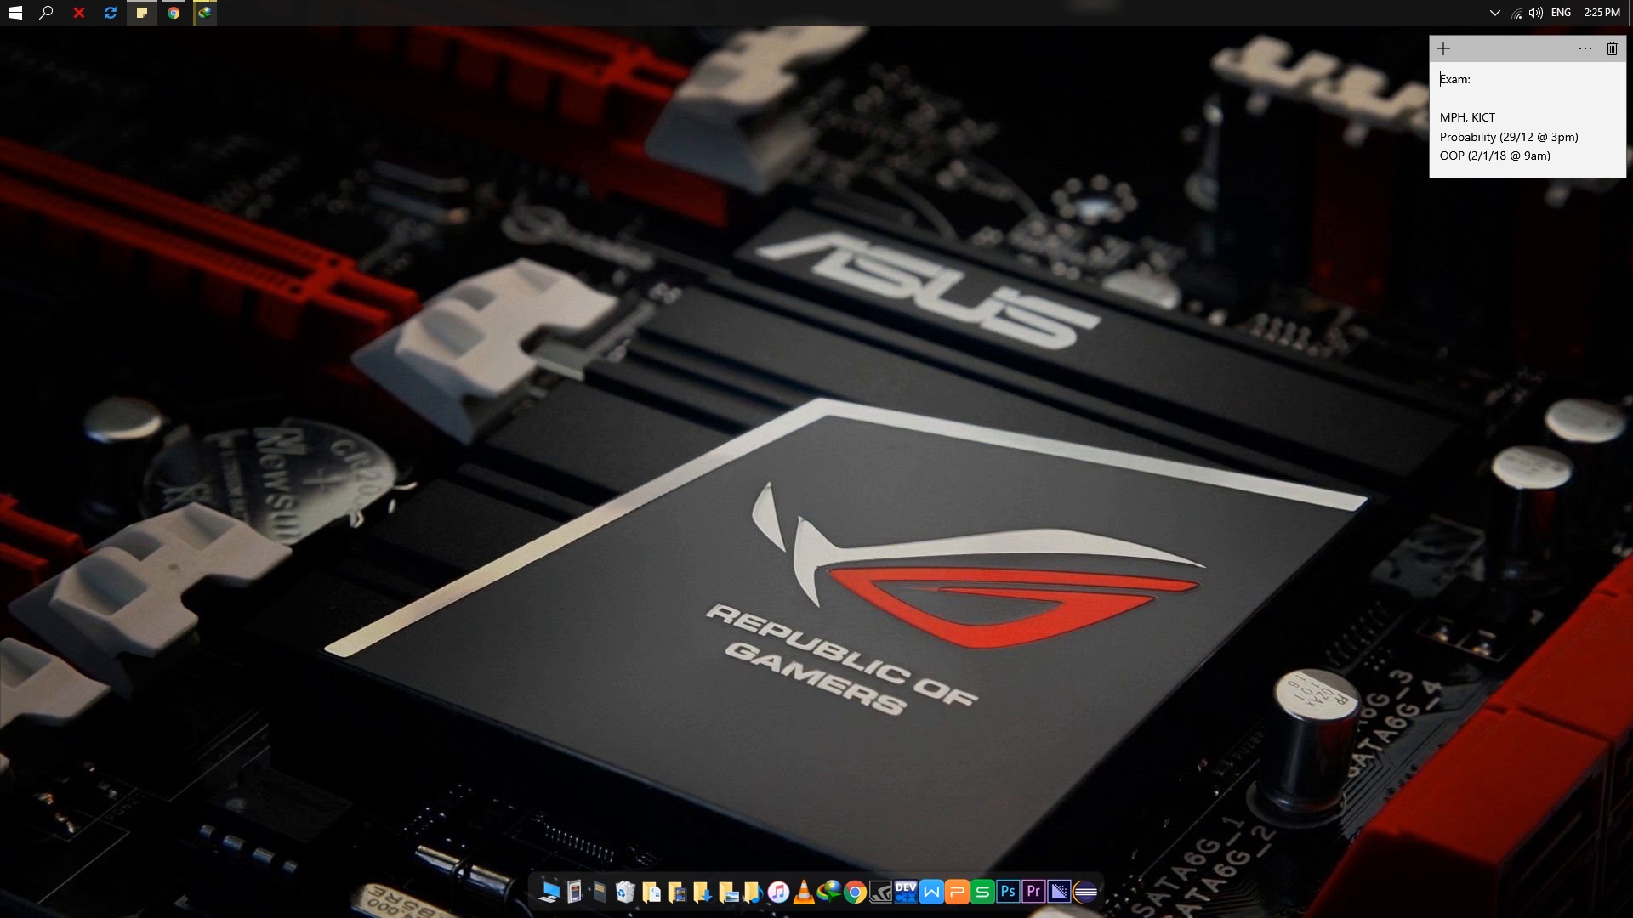
pyautogui.moveTo(769, 609)
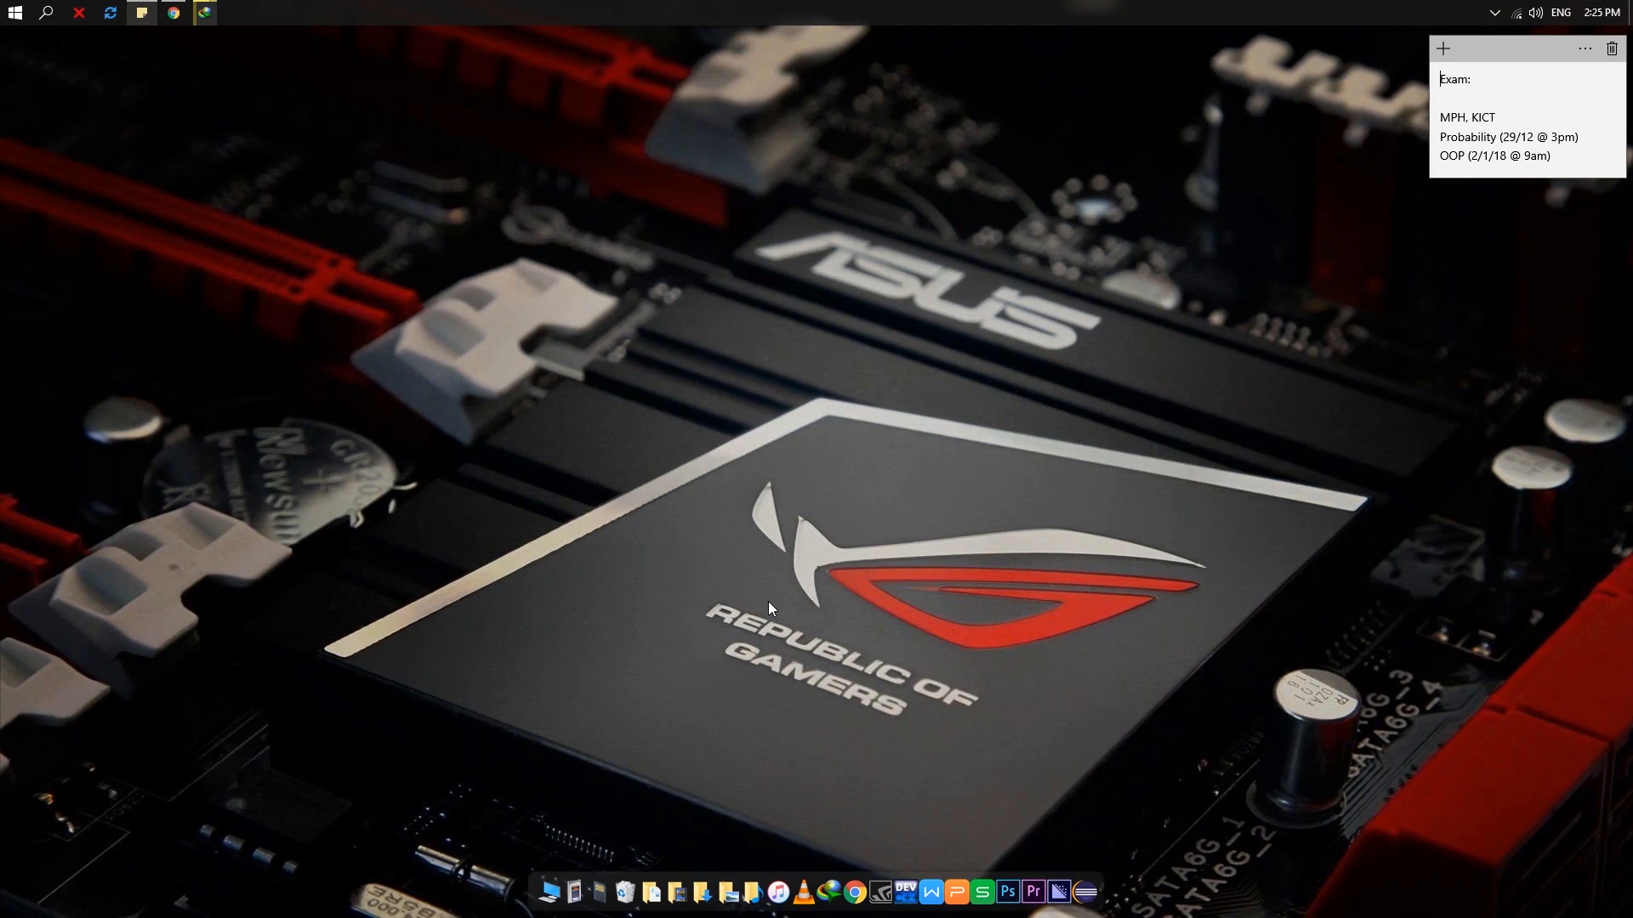
# - Launch Google Chrome so the KinoVR homepage at kinovr.kinoni.com loads
pyautogui.click(174, 12)
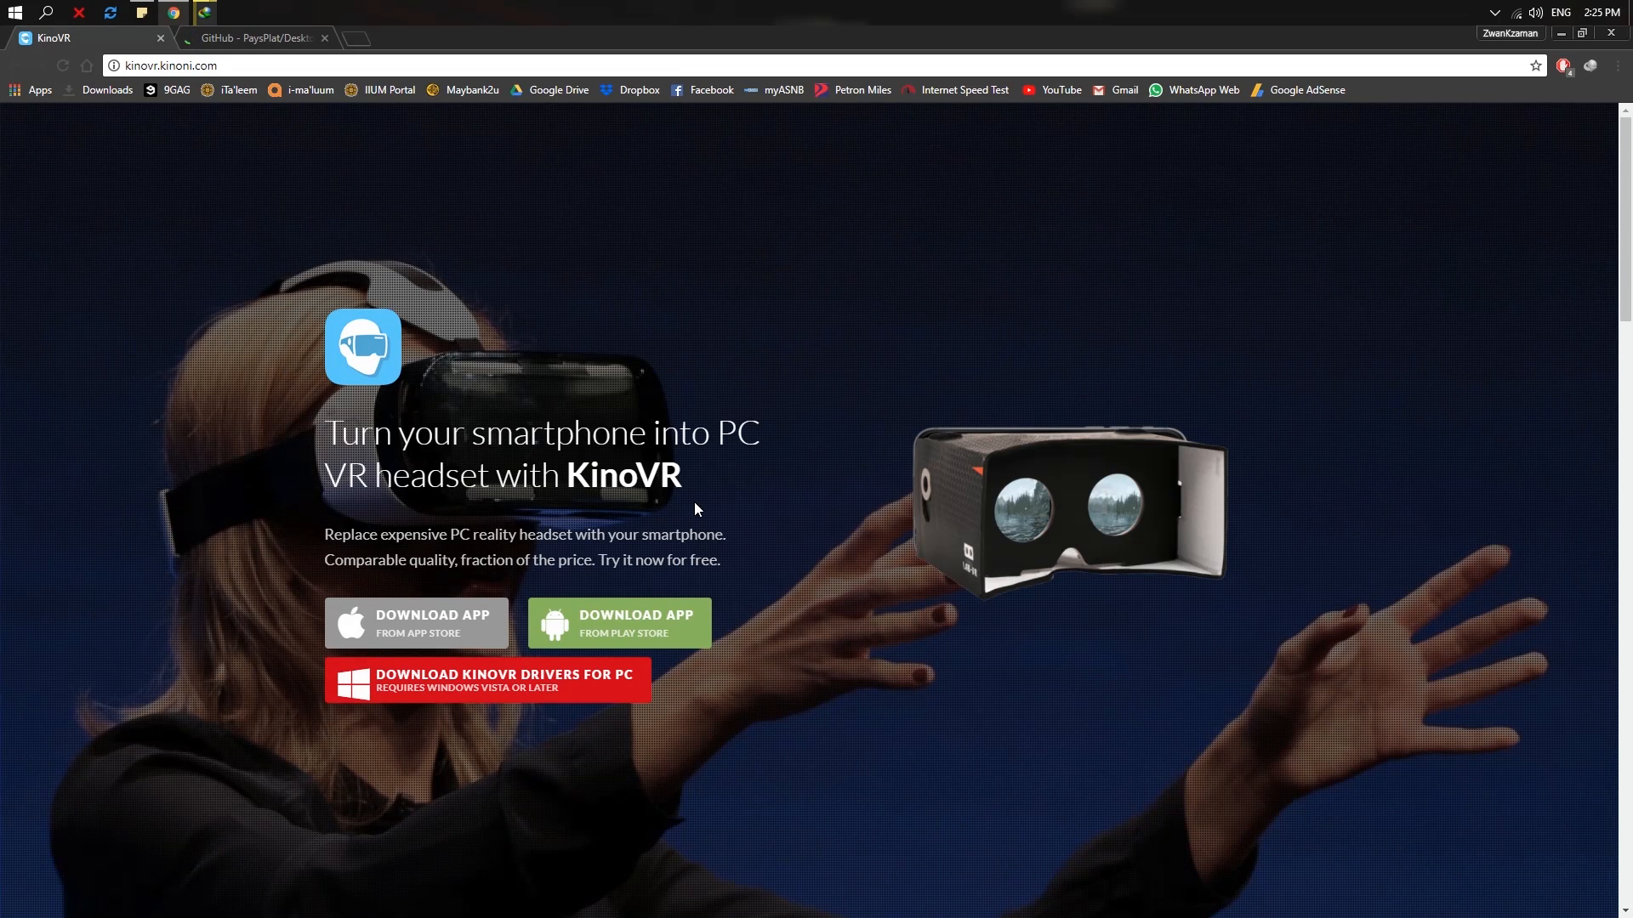
pyautogui.moveTo(553, 406)
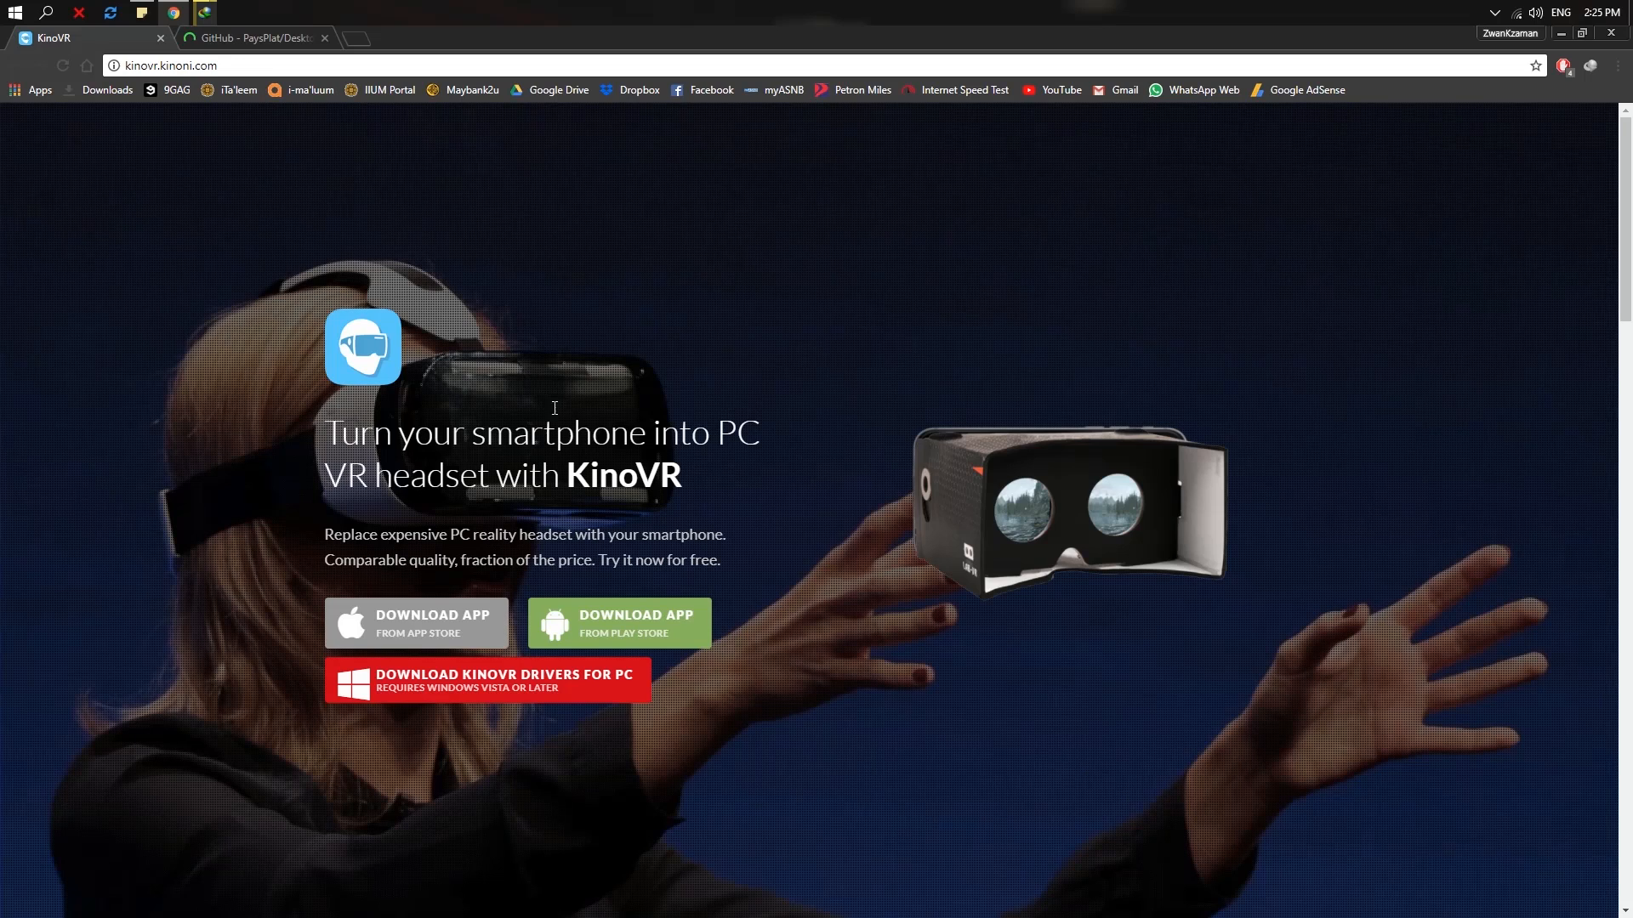
# - Start the DesktopSbS_v0.2_Setup download from GitHub and return to the KinoVR page
pyautogui.click(250, 37)
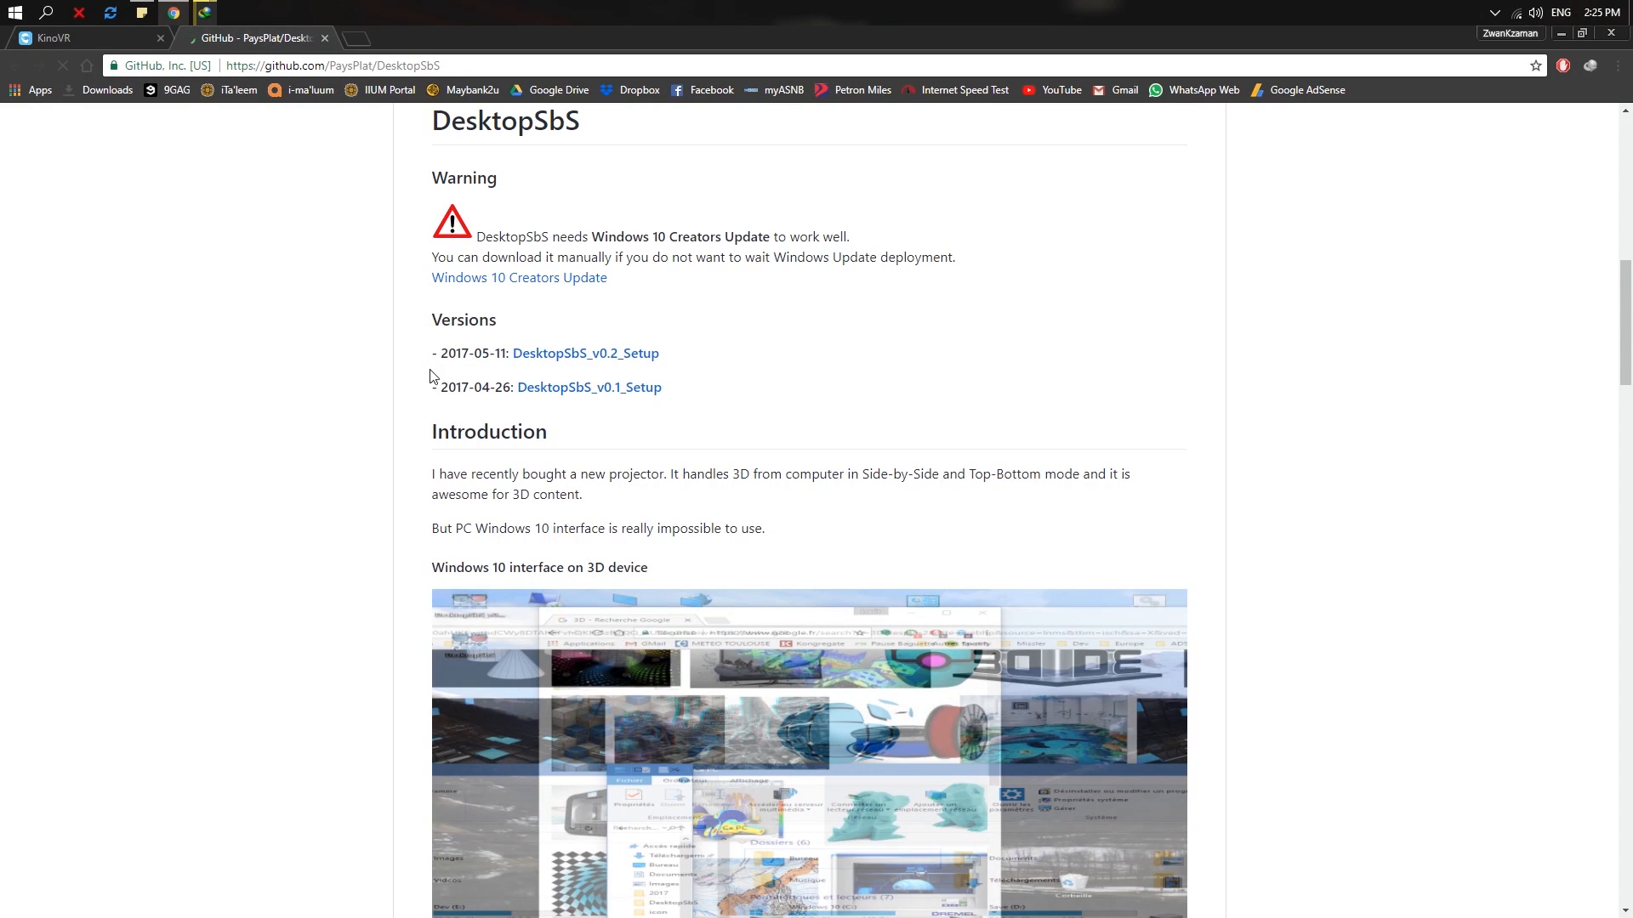
pyautogui.moveTo(612, 155)
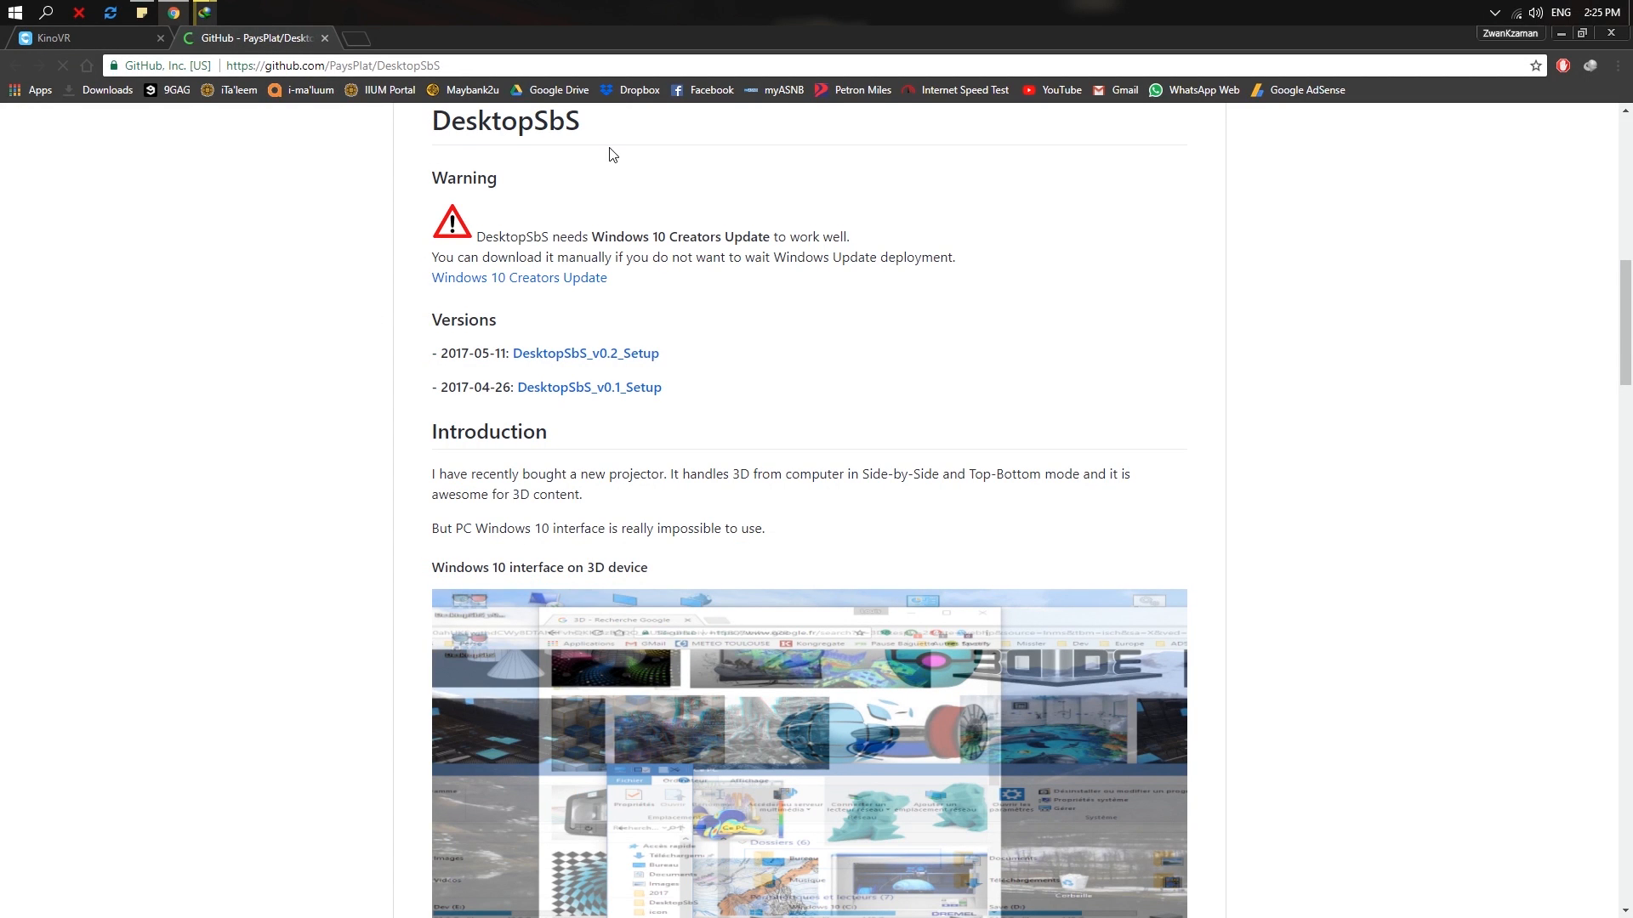
pyautogui.moveTo(865, 405)
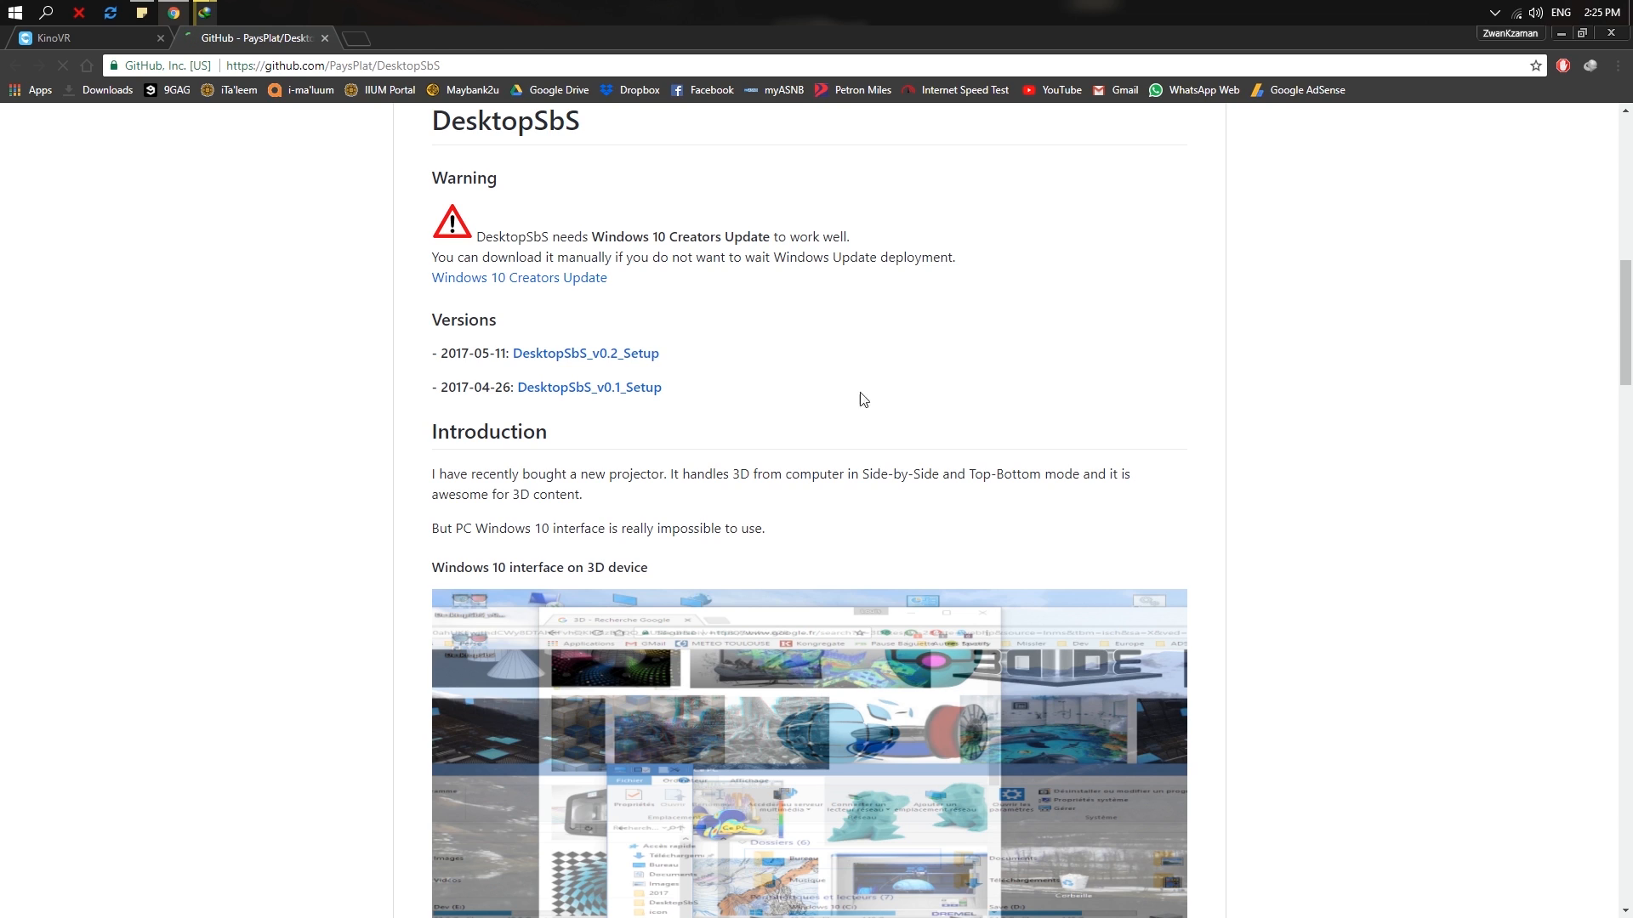
pyautogui.moveTo(418, 332)
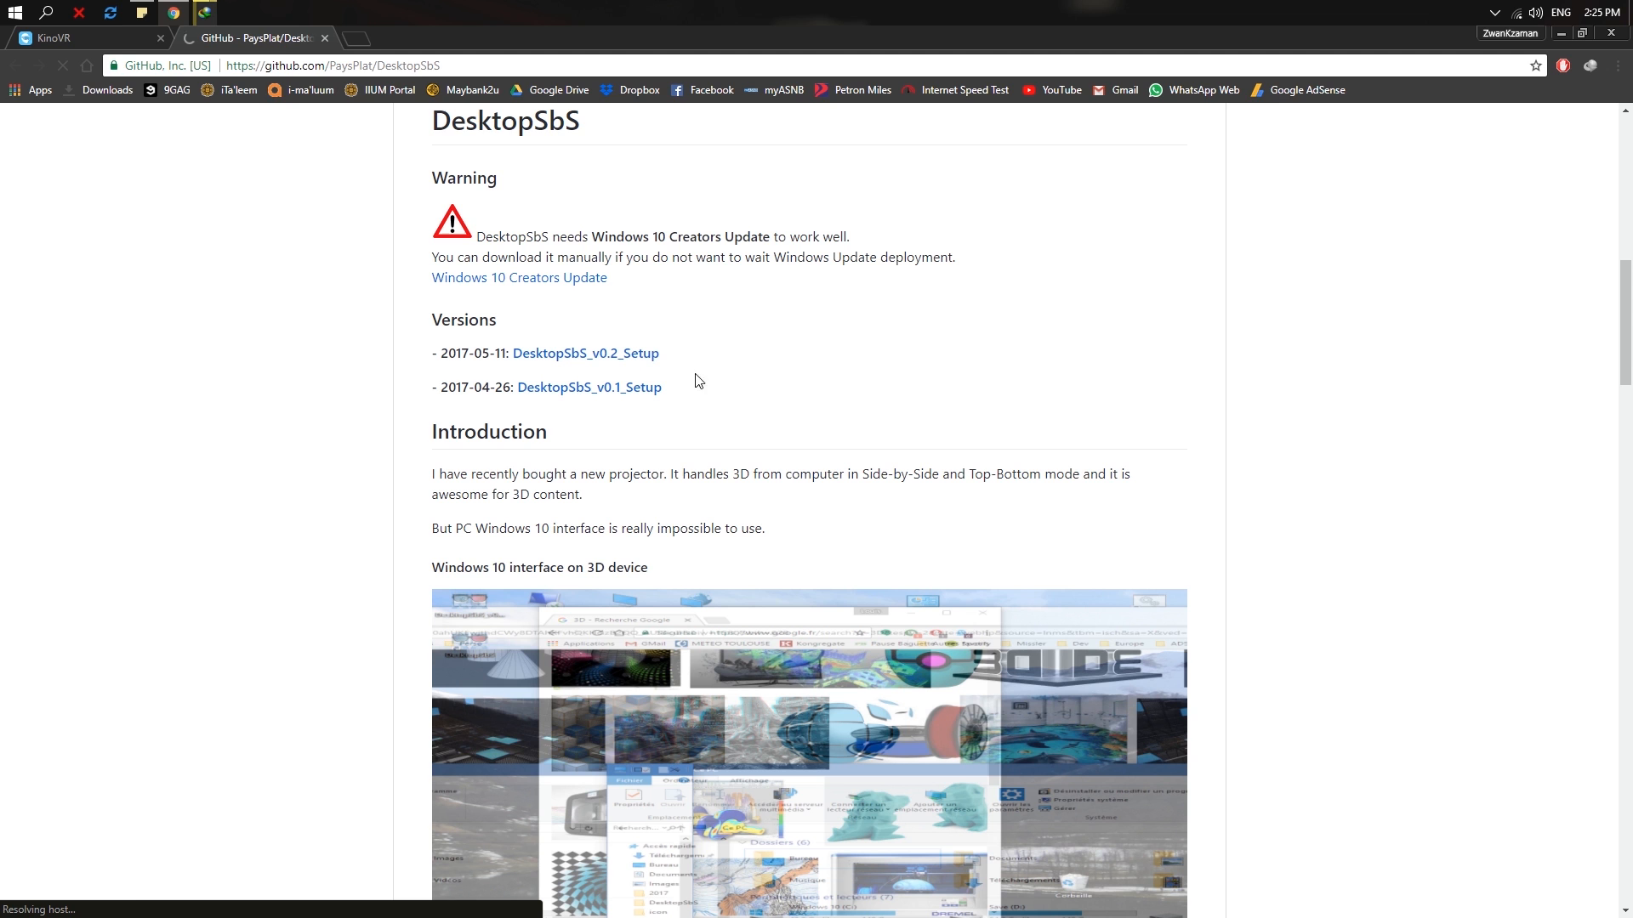
pyautogui.click(585, 354)
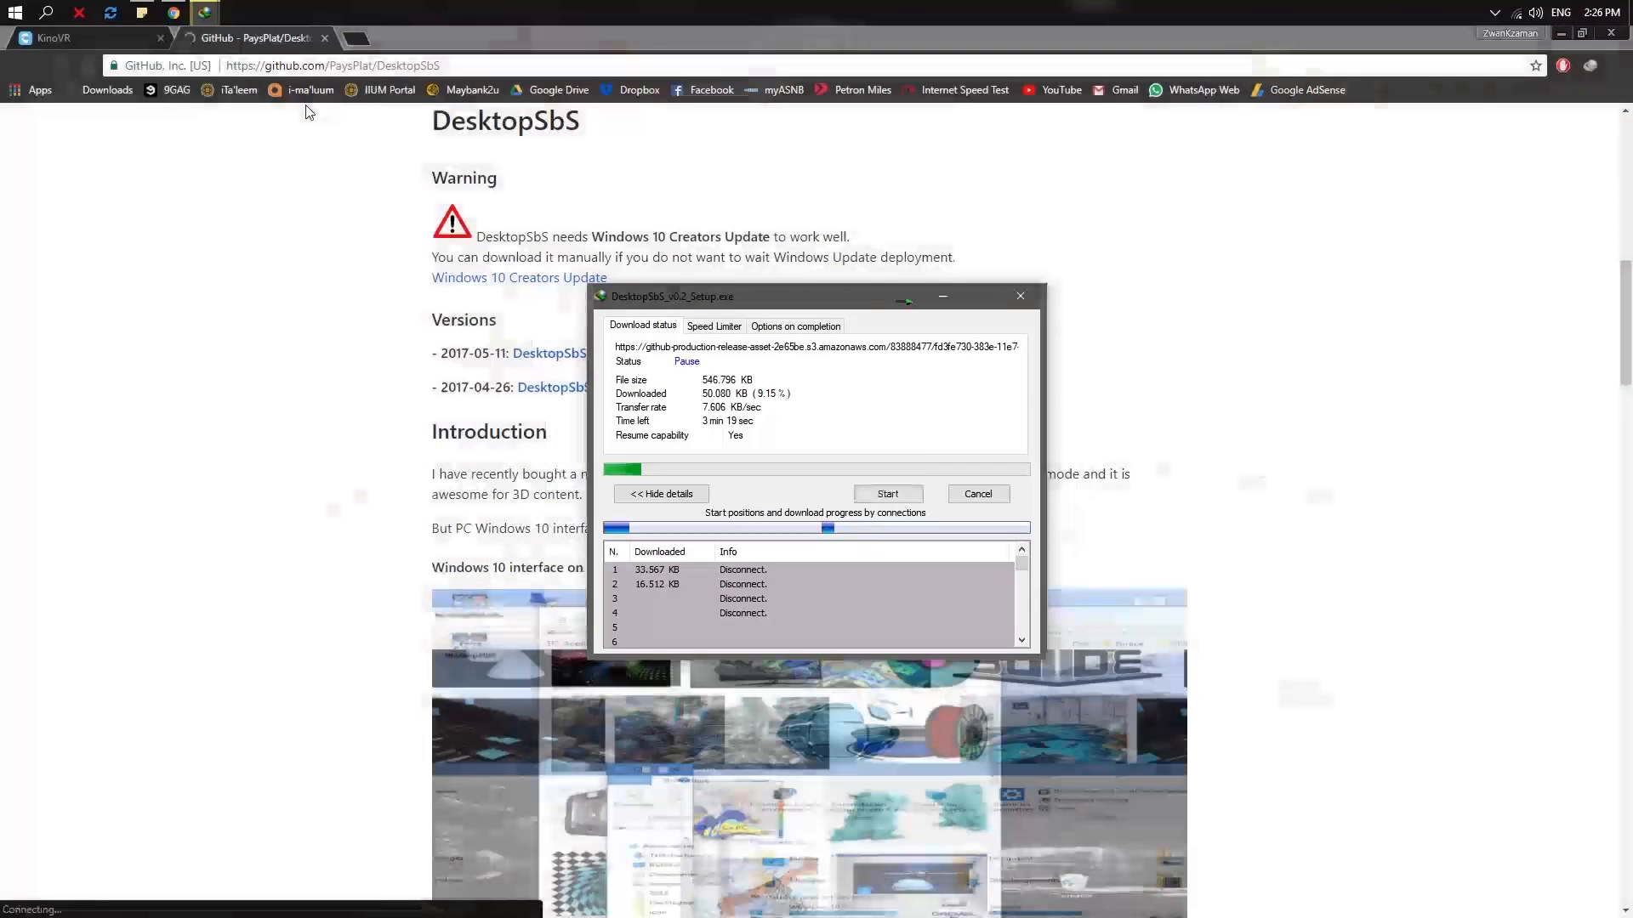
pyautogui.click(976, 493)
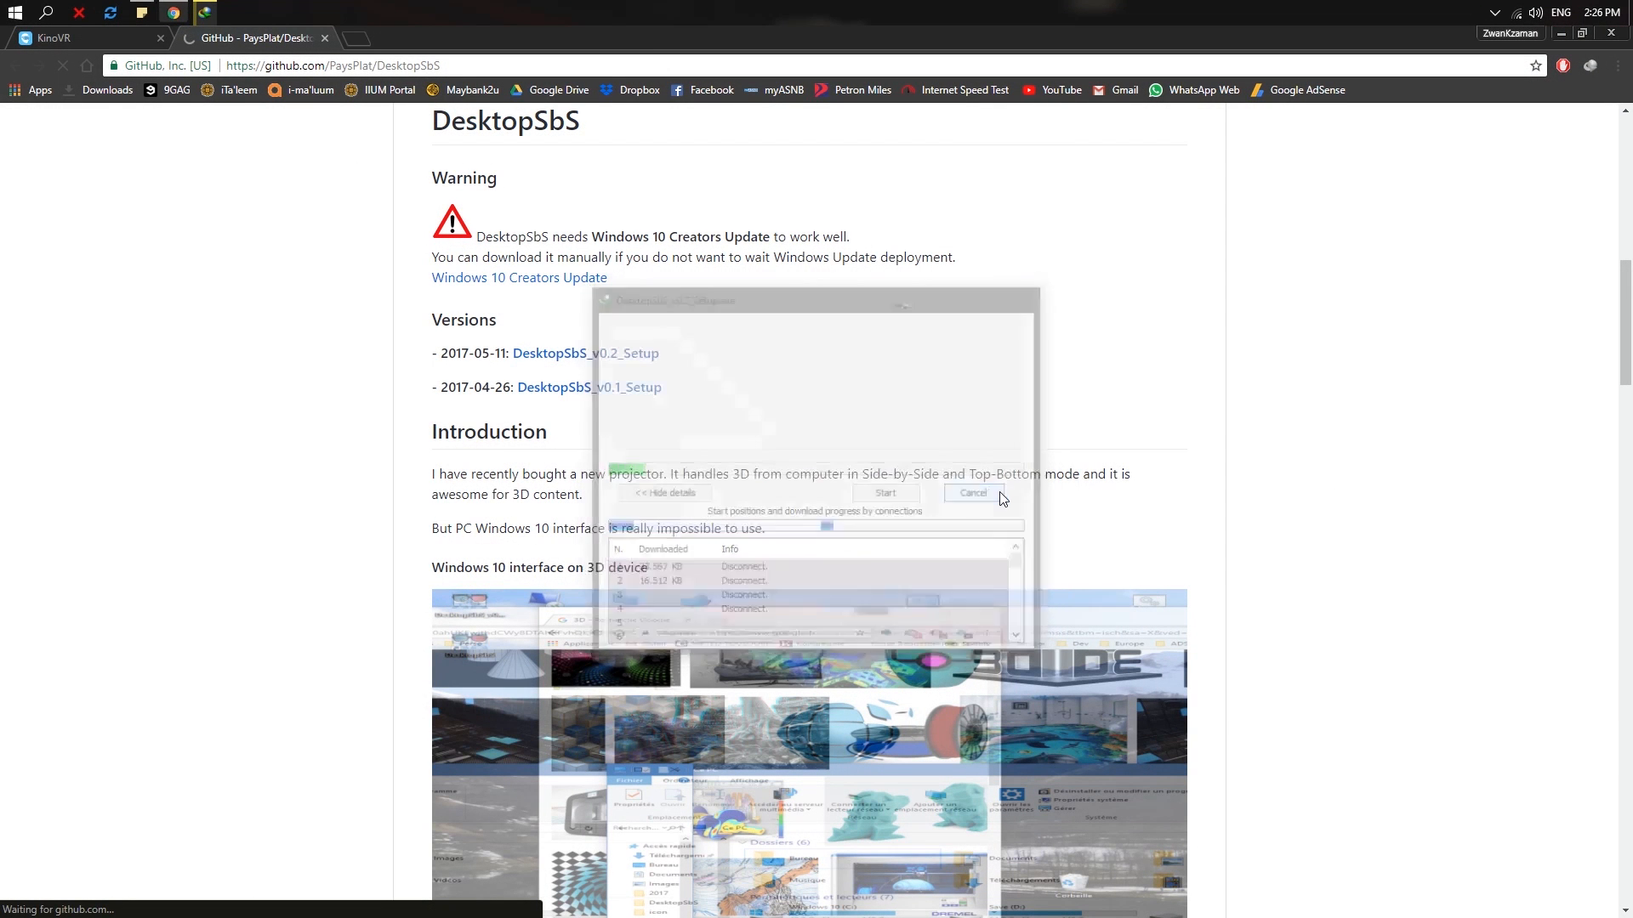
pyautogui.click(78, 39)
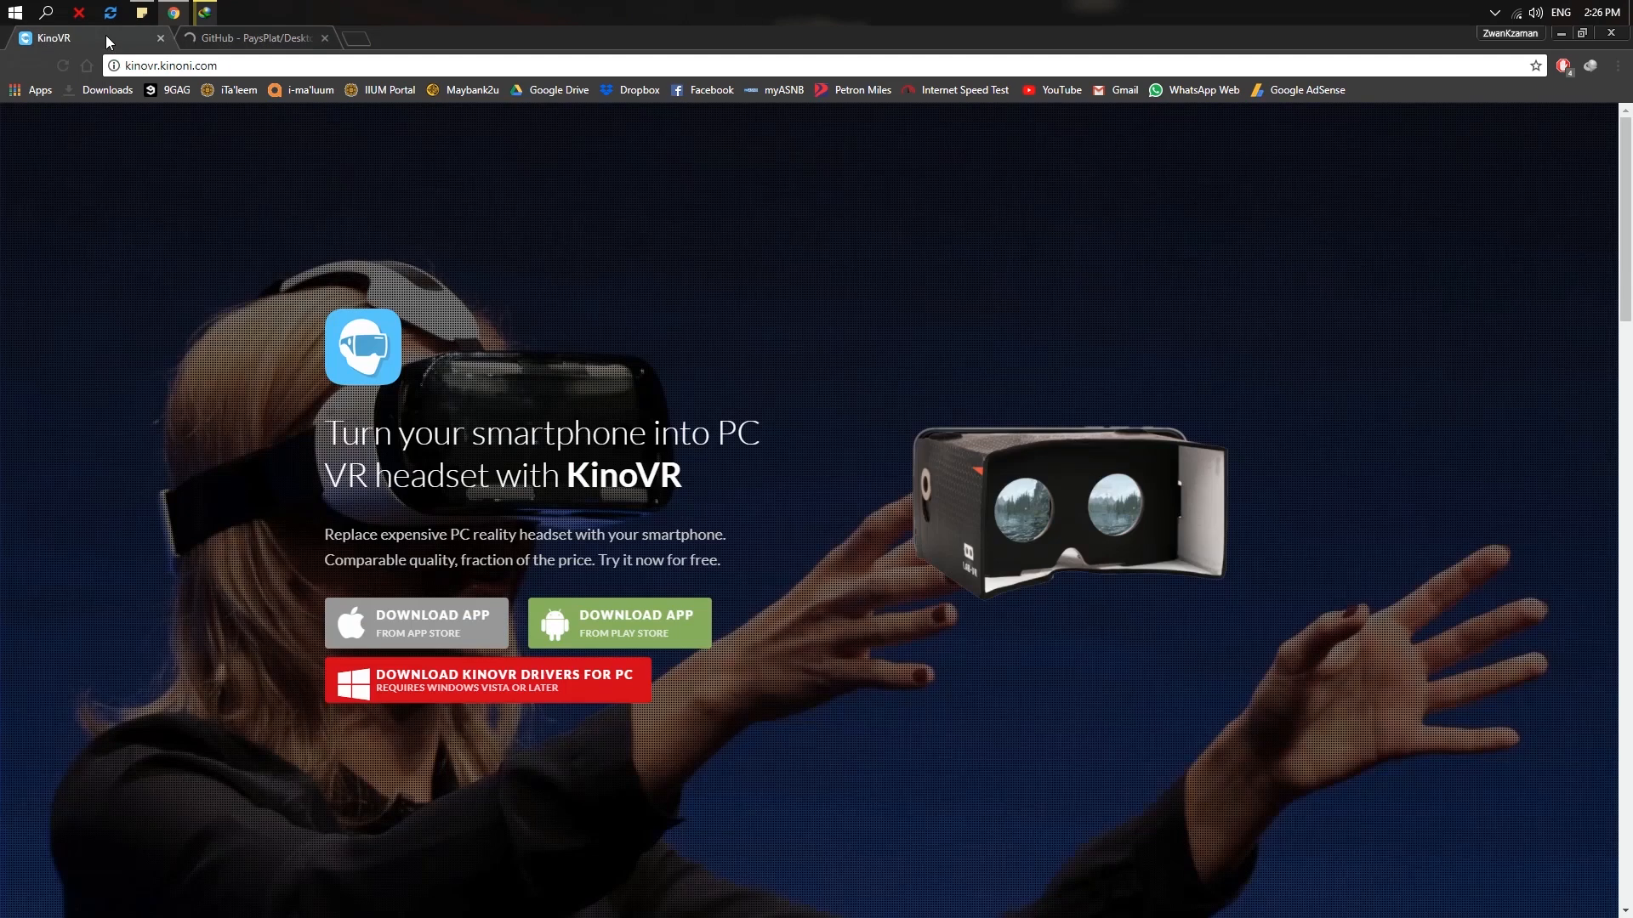
pyautogui.moveTo(464, 703)
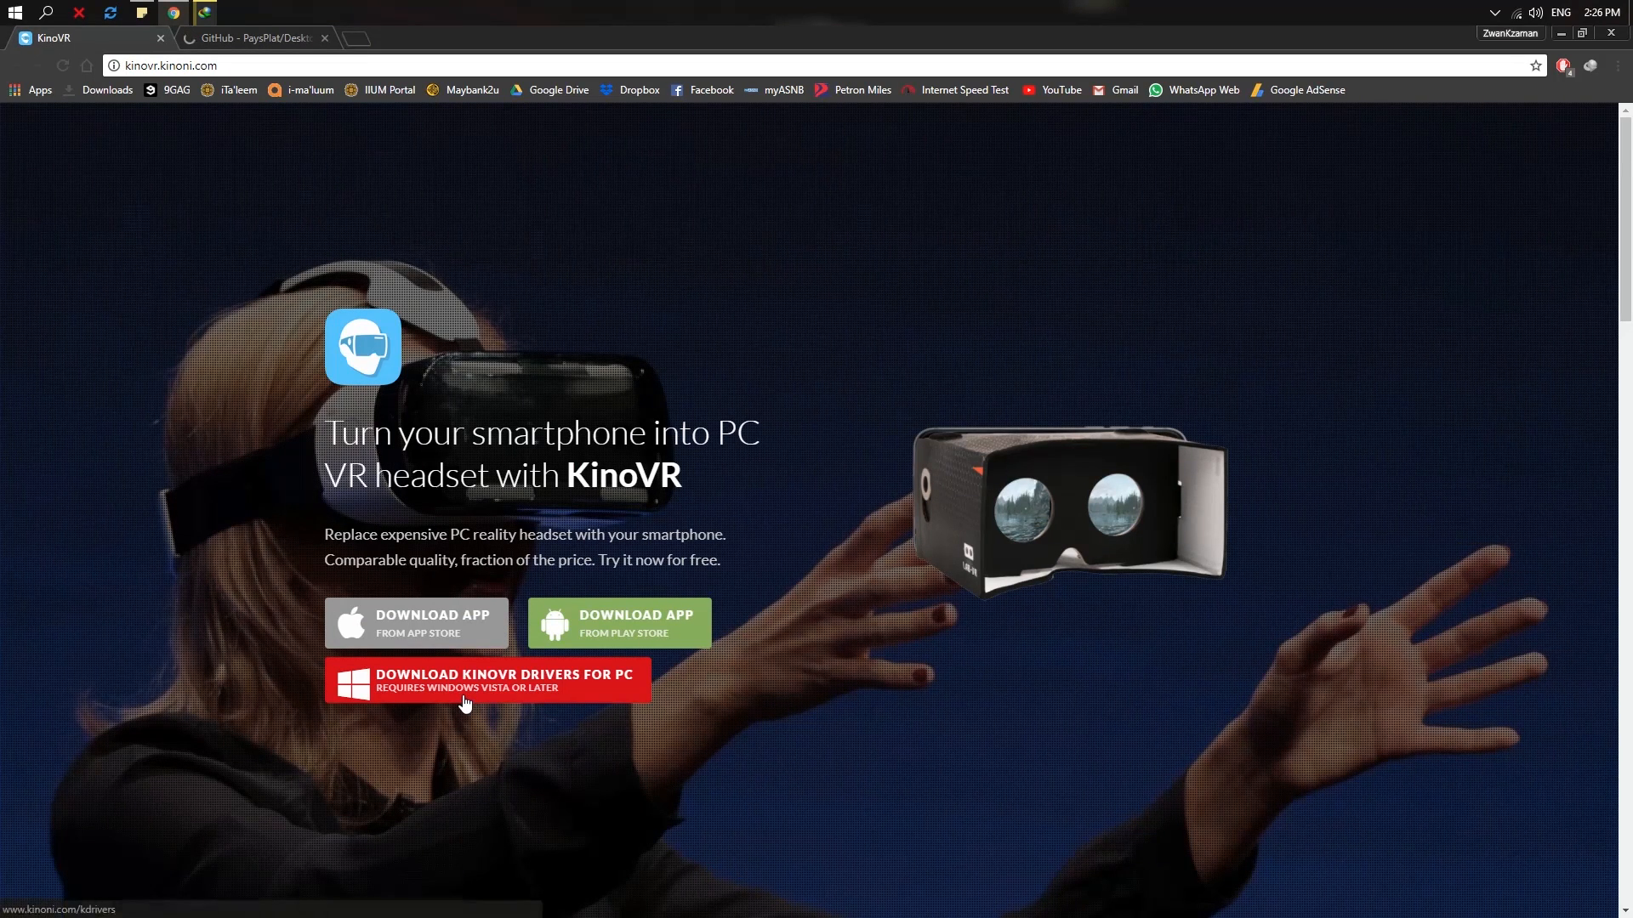
pyautogui.moveTo(881, 580)
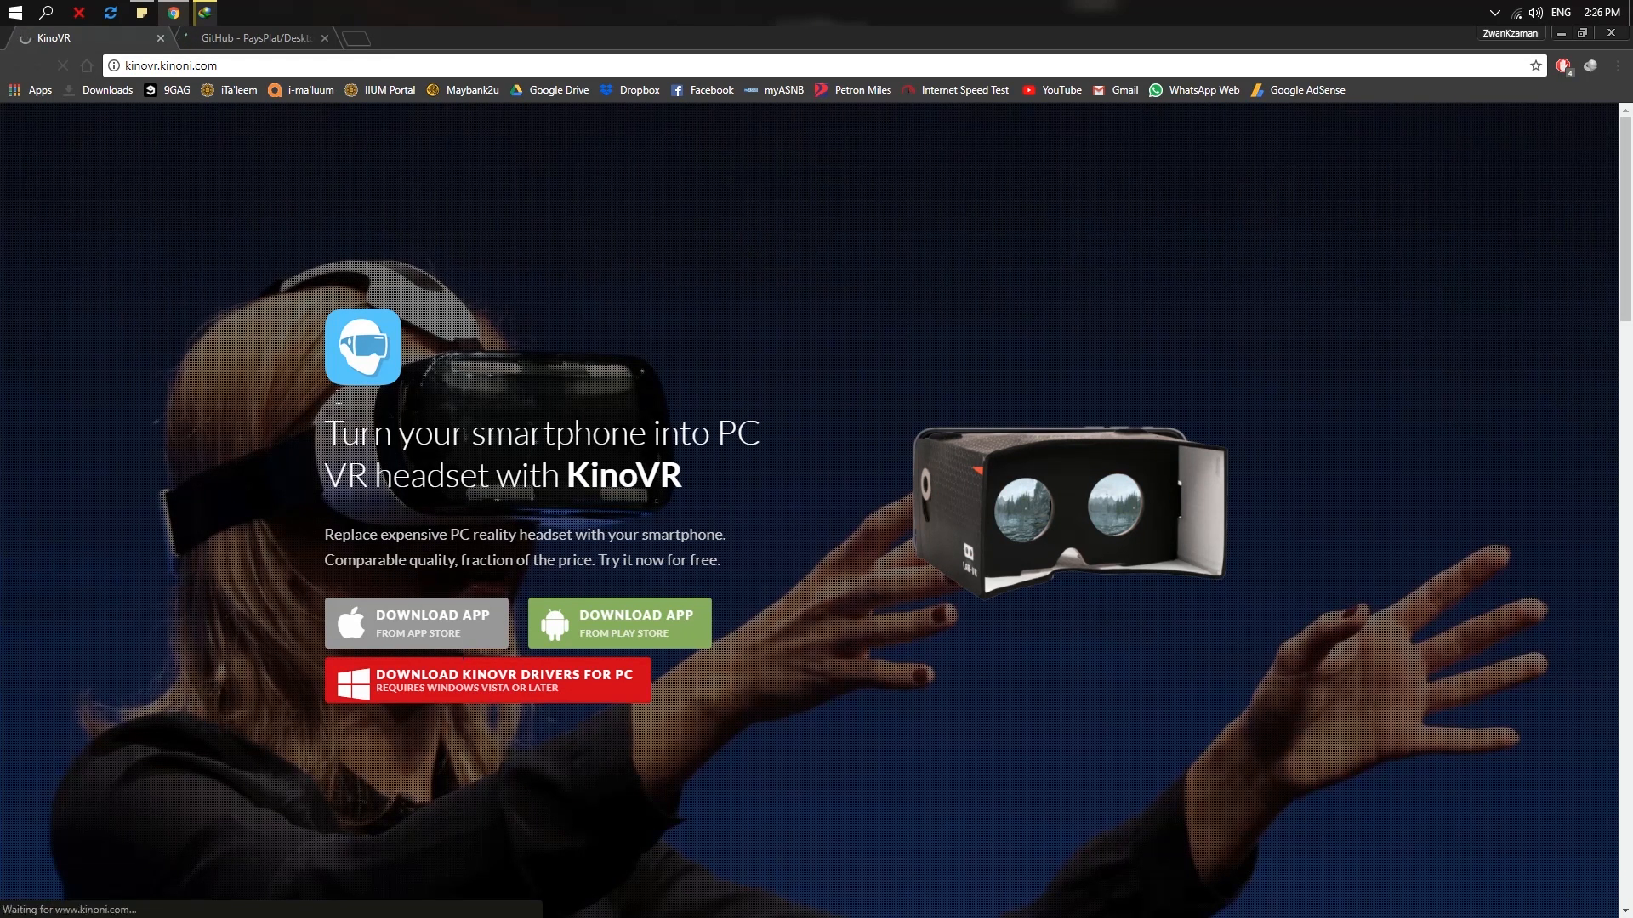
# - Request the KinoVR drivers for PC and cancel the duplicate download since the file already exists
pyautogui.click(485, 680)
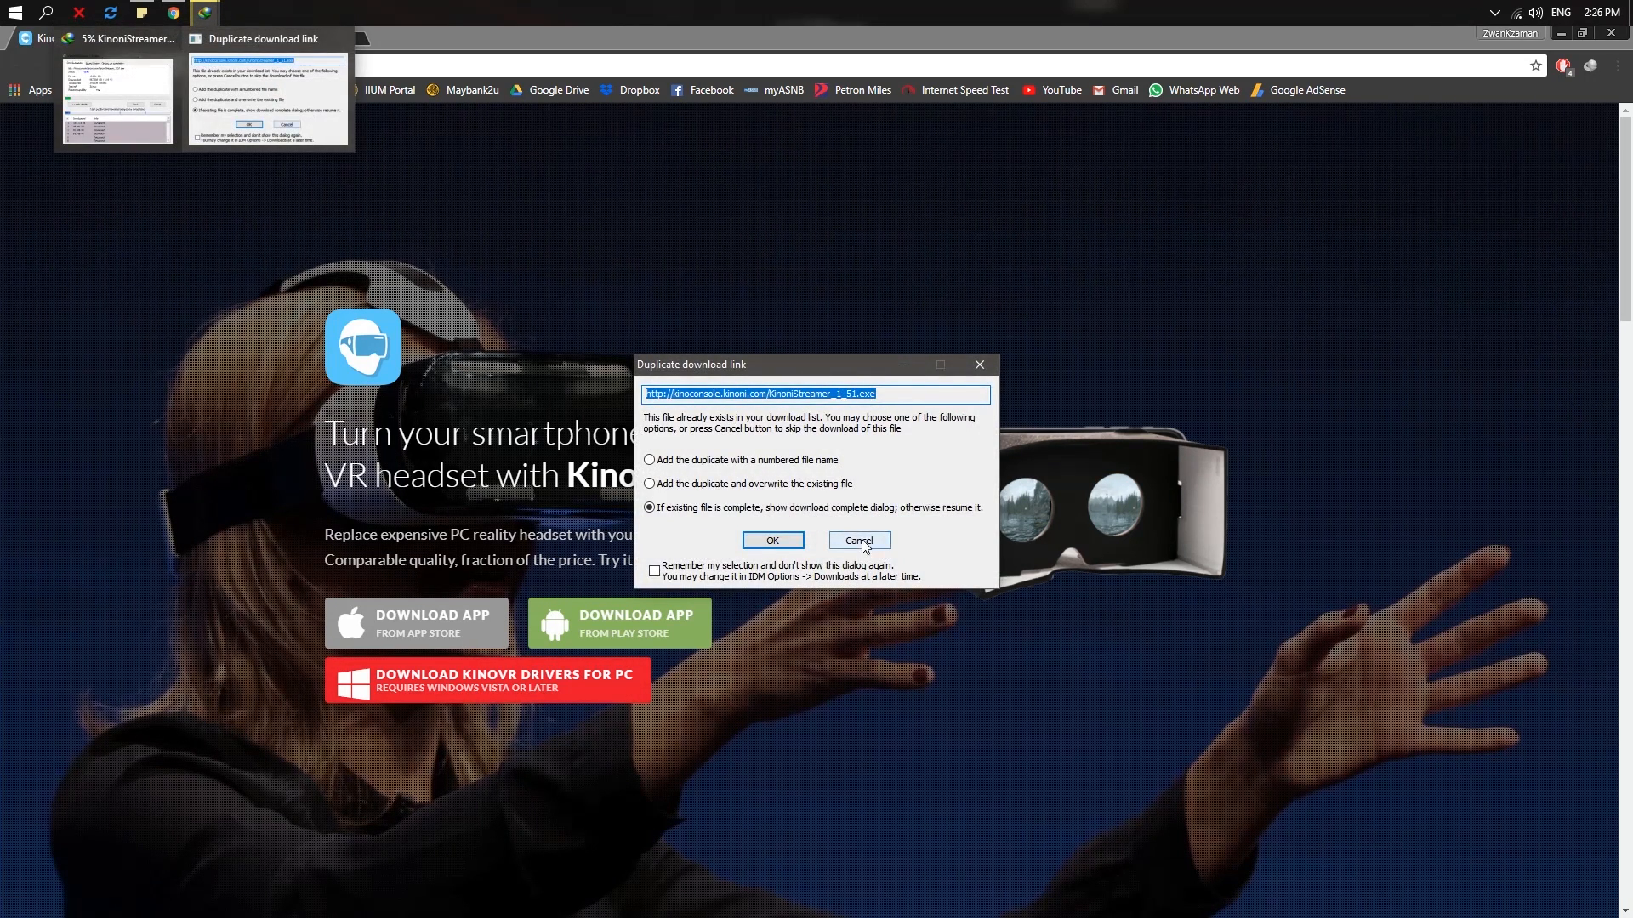
pyautogui.click(857, 541)
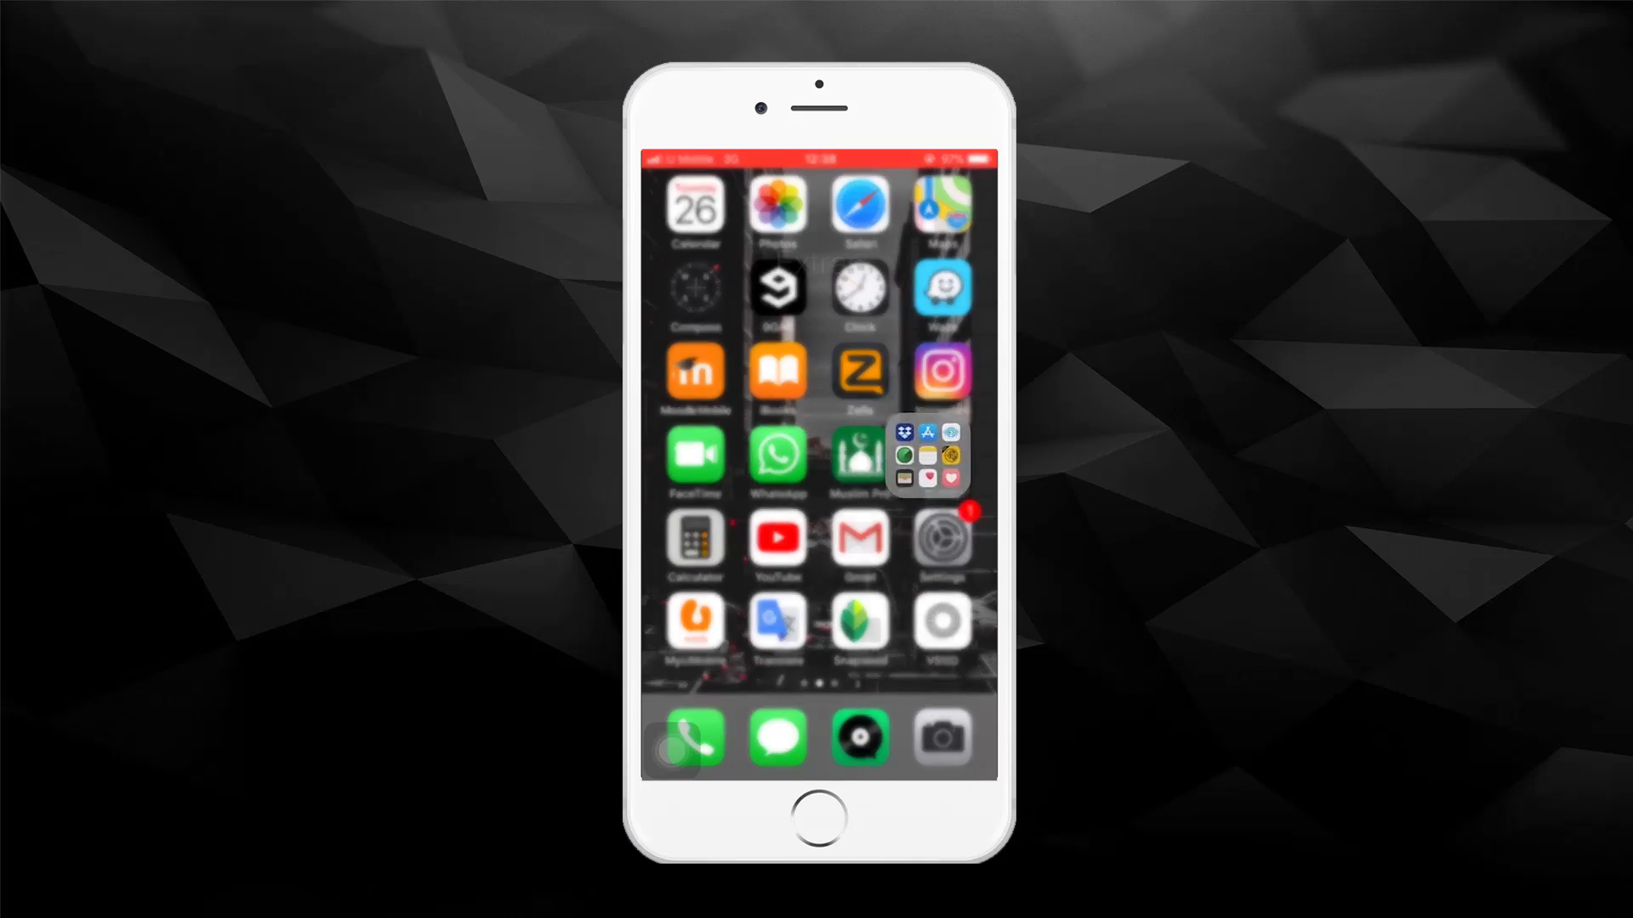
# - Launch the App Store from the Extras folder and view the KinoVR listing with its OPEN button
pyautogui.click(925, 455)
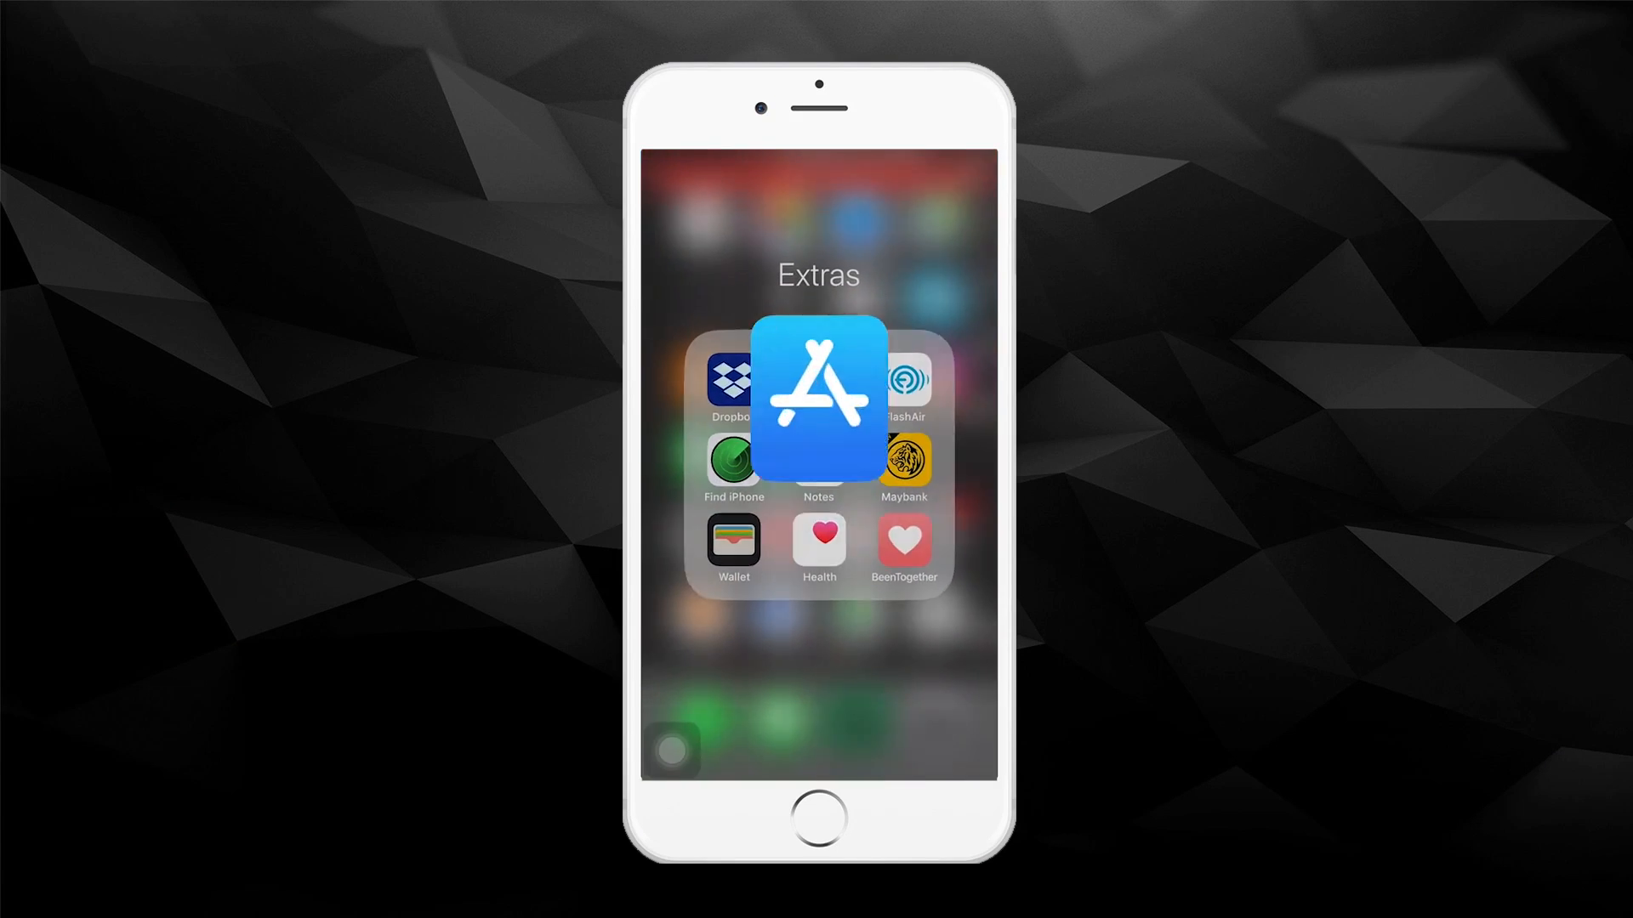
pyautogui.click(818, 398)
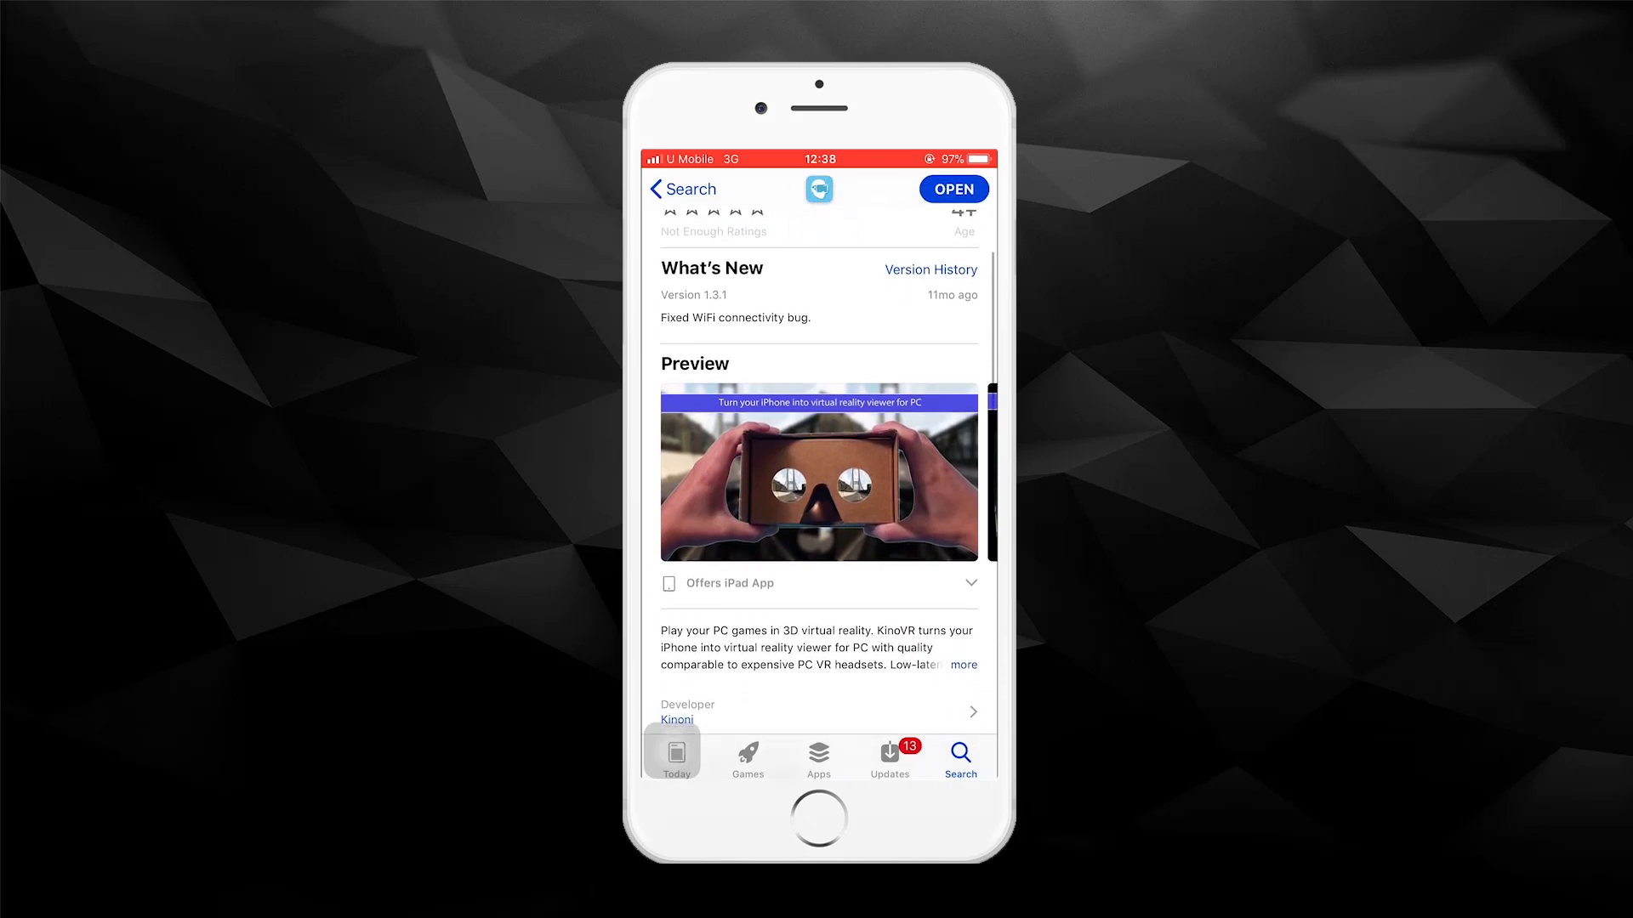
pyautogui.scroll(-3)
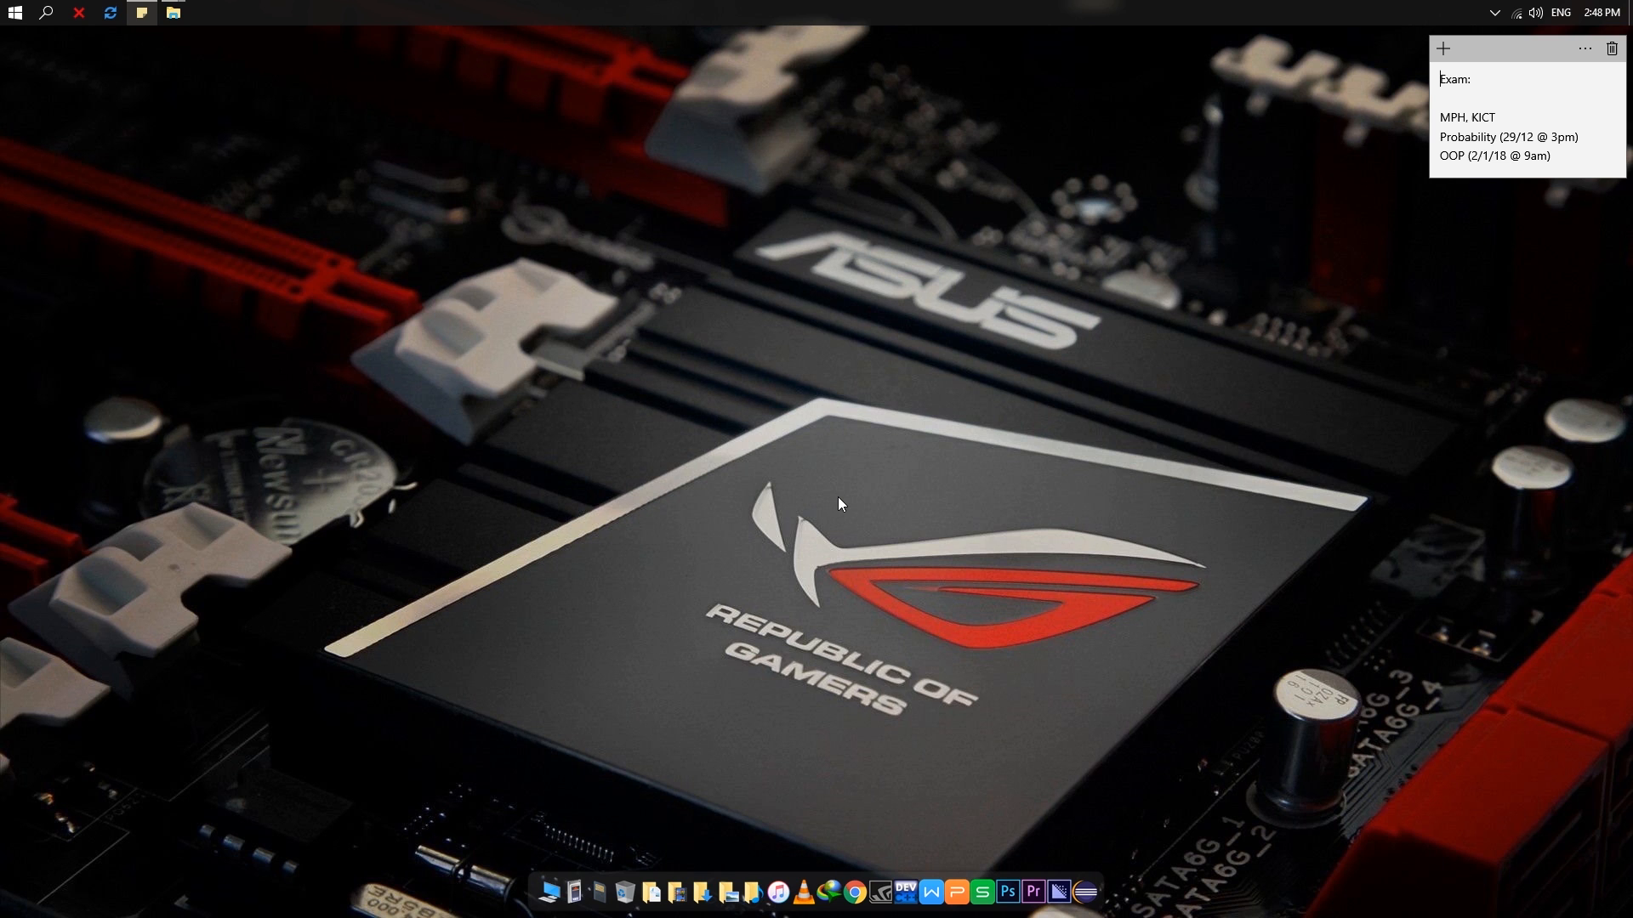
# - Find Kinoni Streamer Config by searching 'kin' and approve its User Account Control prompt
pyautogui.write('kin')
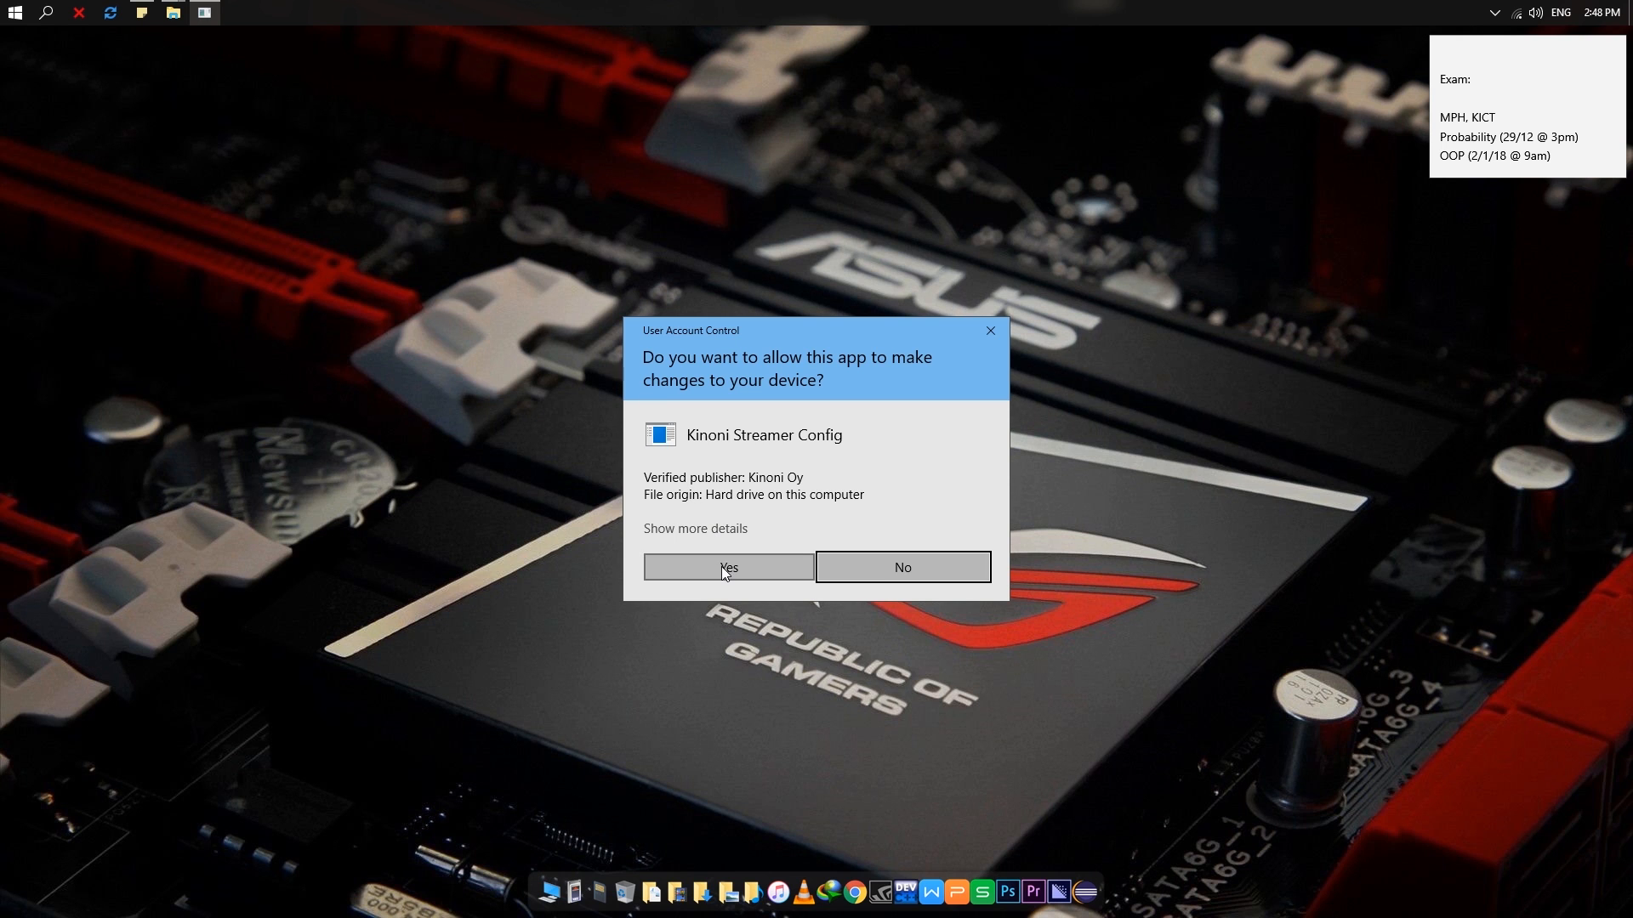
pyautogui.click(728, 566)
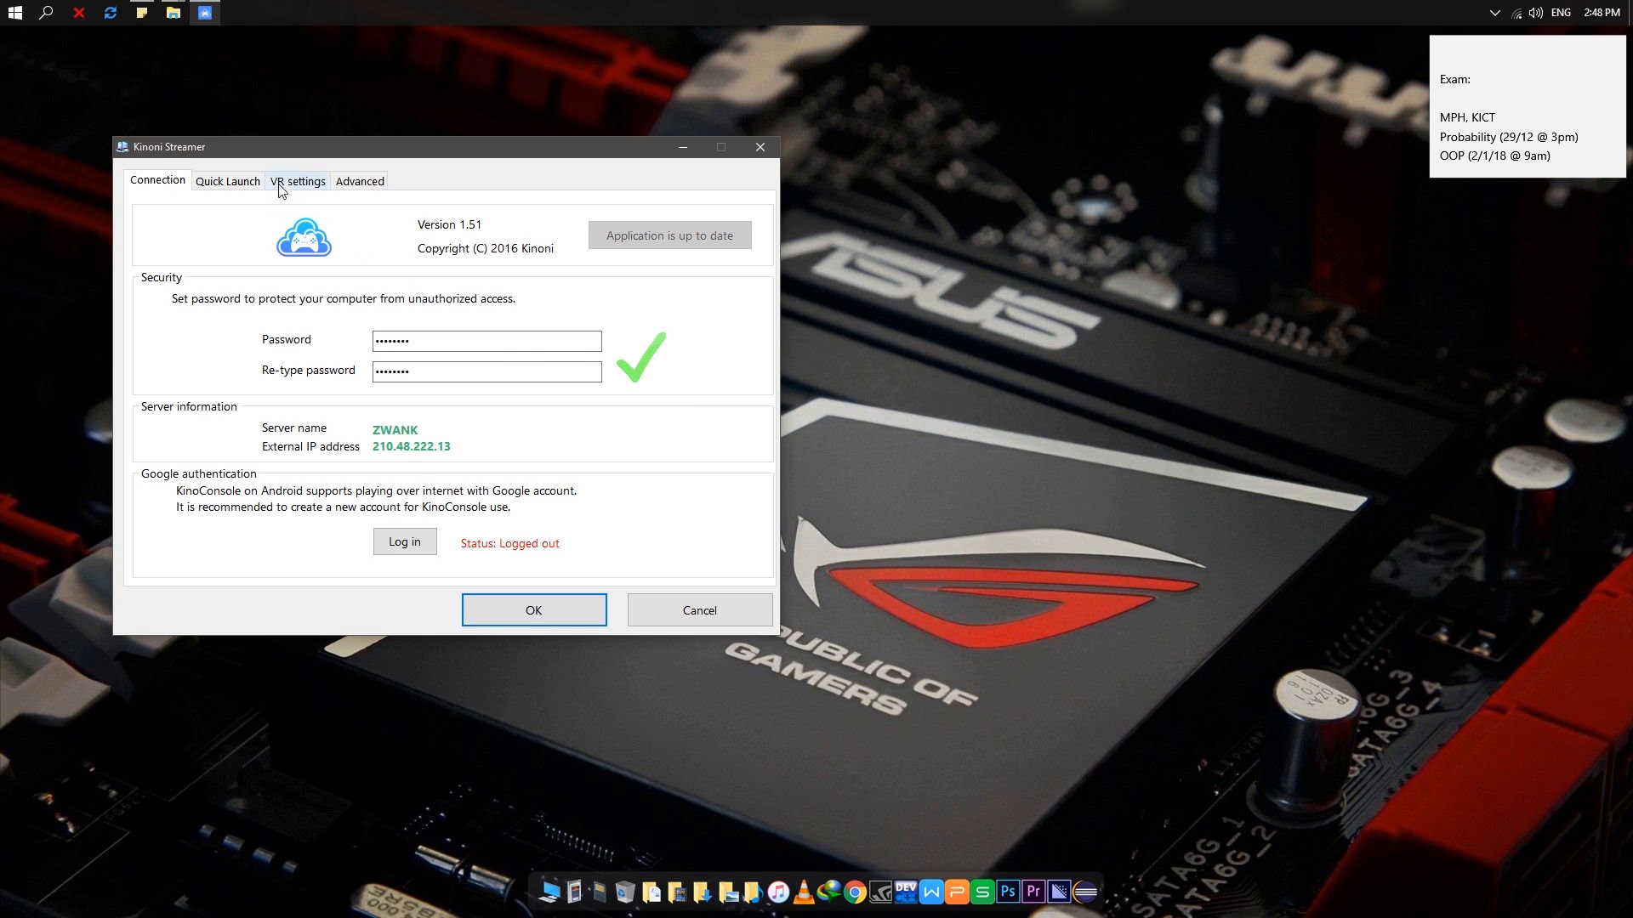
# - In VR settings, uncheck 'Use opentrack for headtracking (UDP port 4242)' so tracking follows the mouse
pyautogui.click(296, 181)
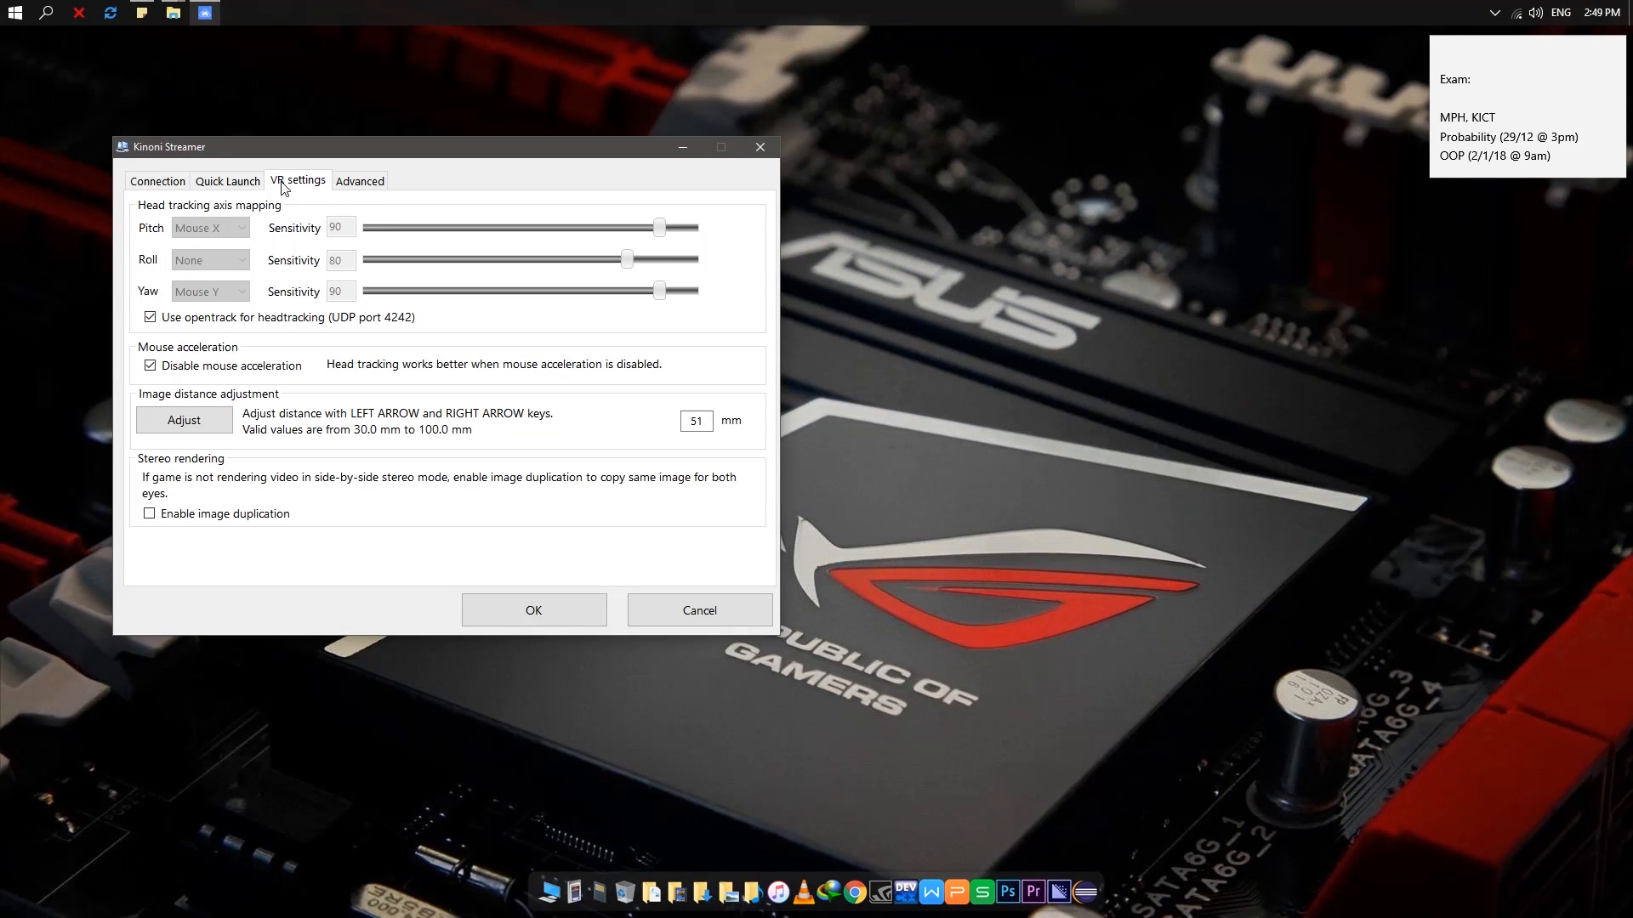
pyautogui.moveTo(160, 216)
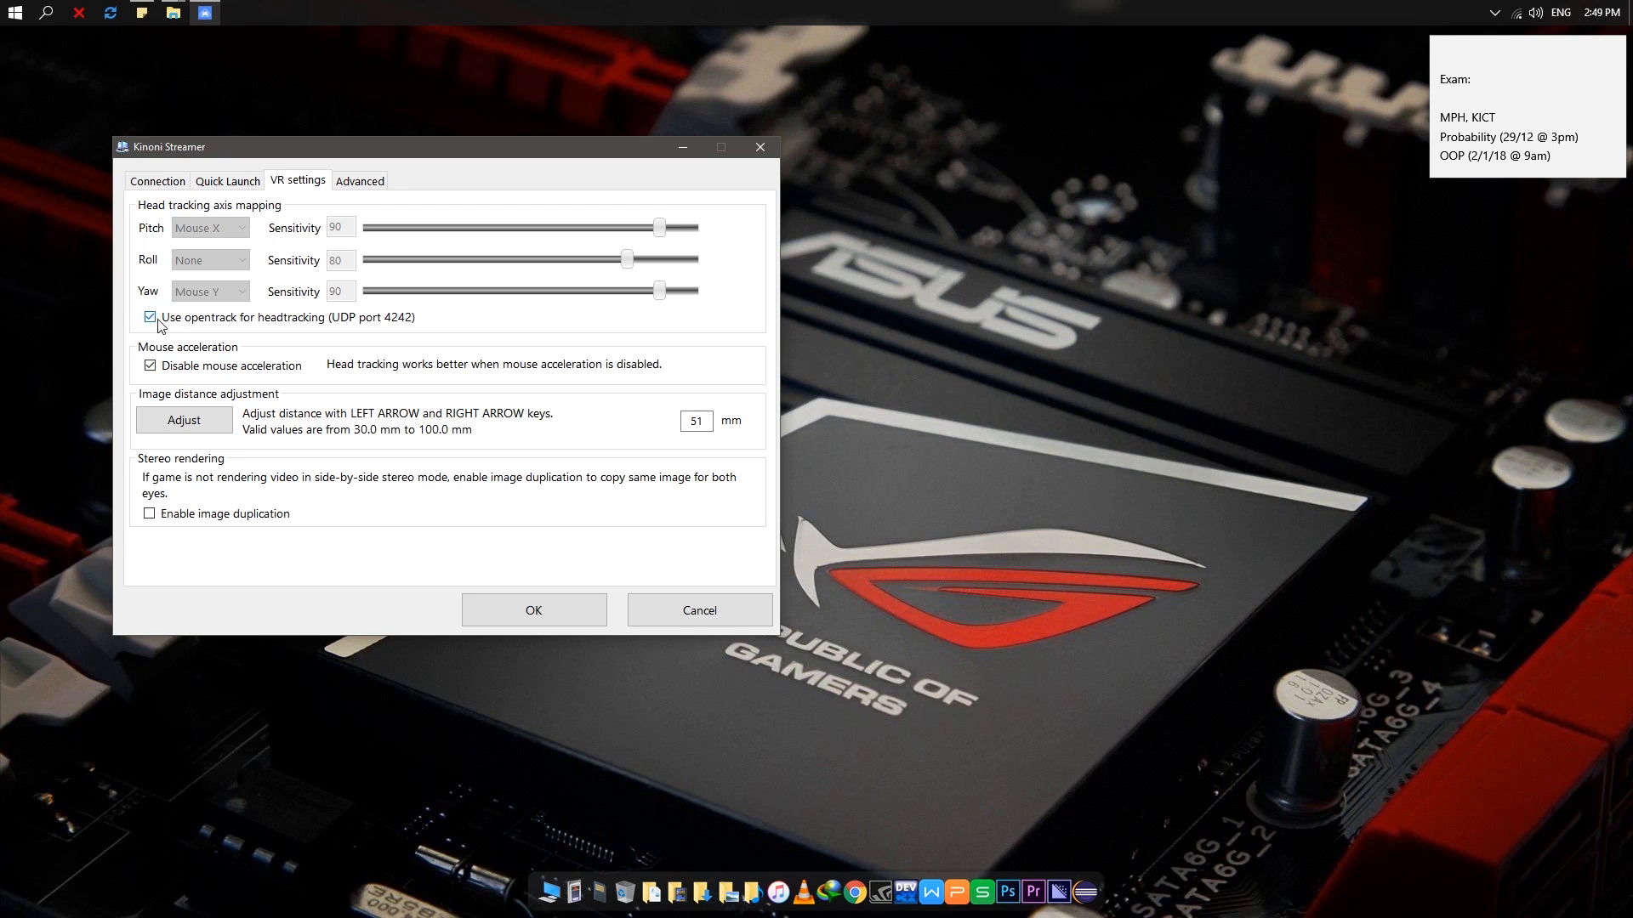
pyautogui.click(150, 318)
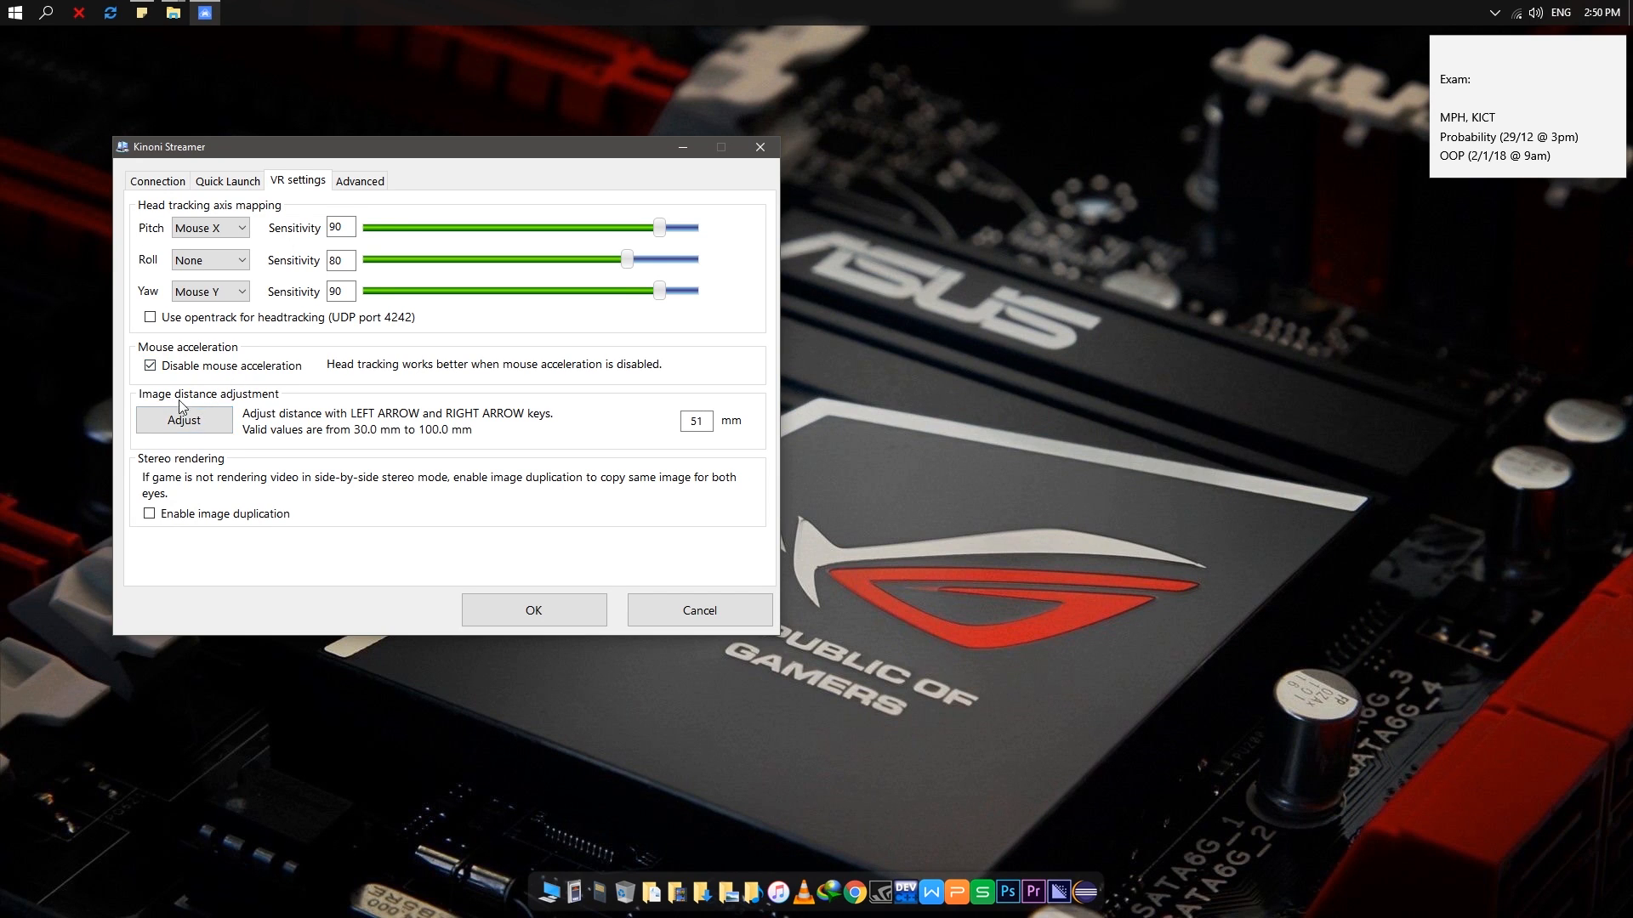
pyautogui.click(184, 420)
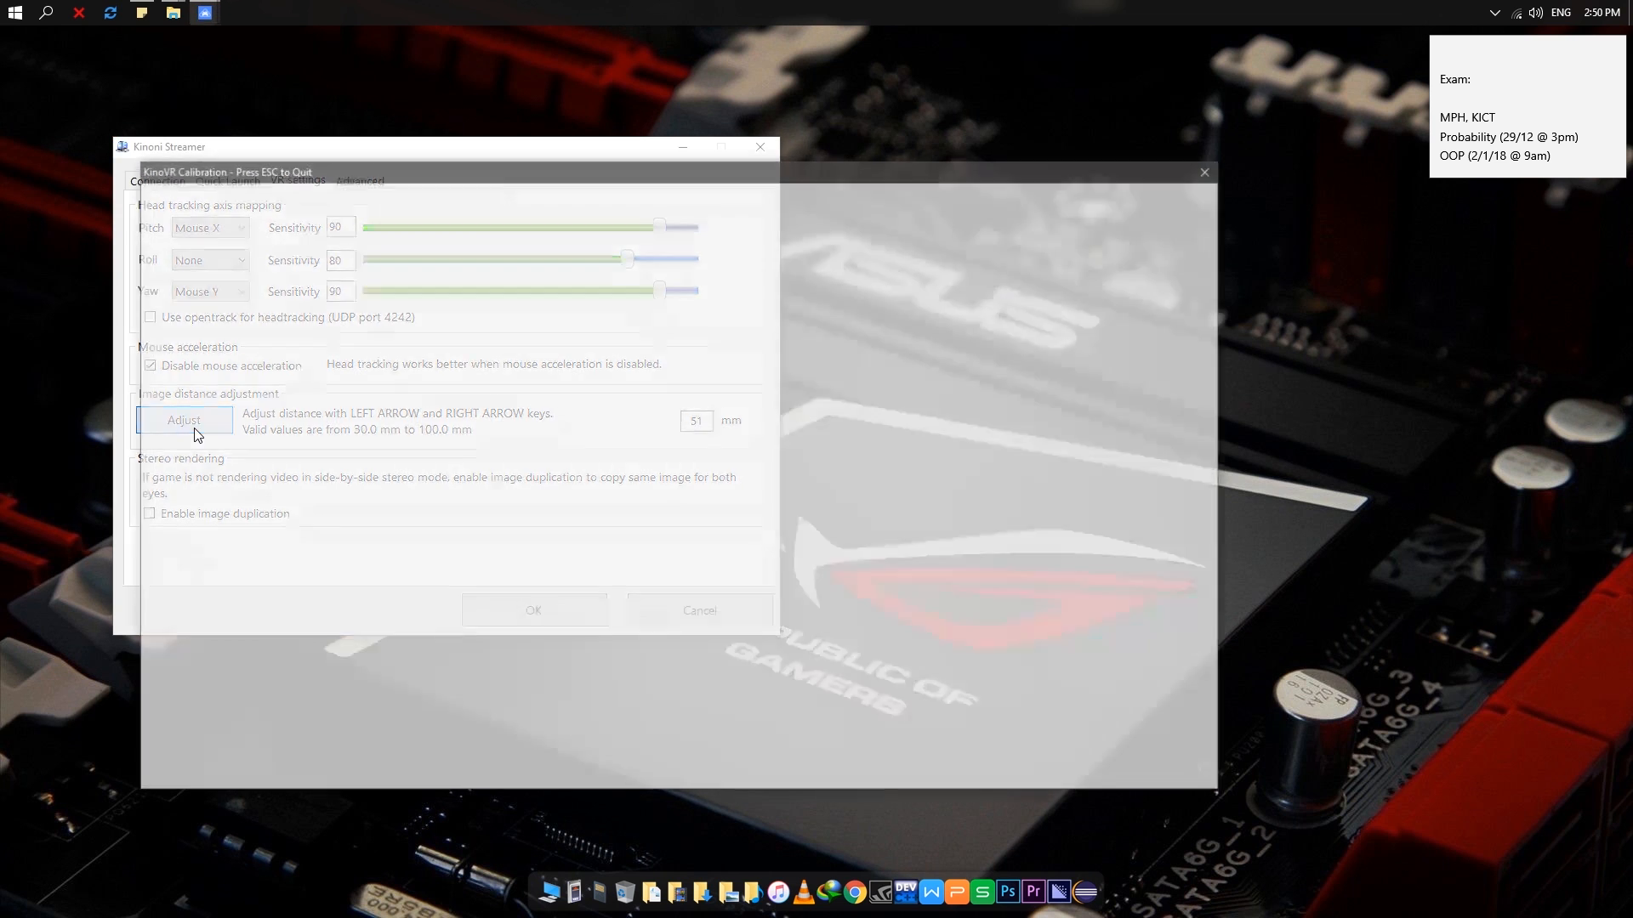
pyautogui.click(184, 420)
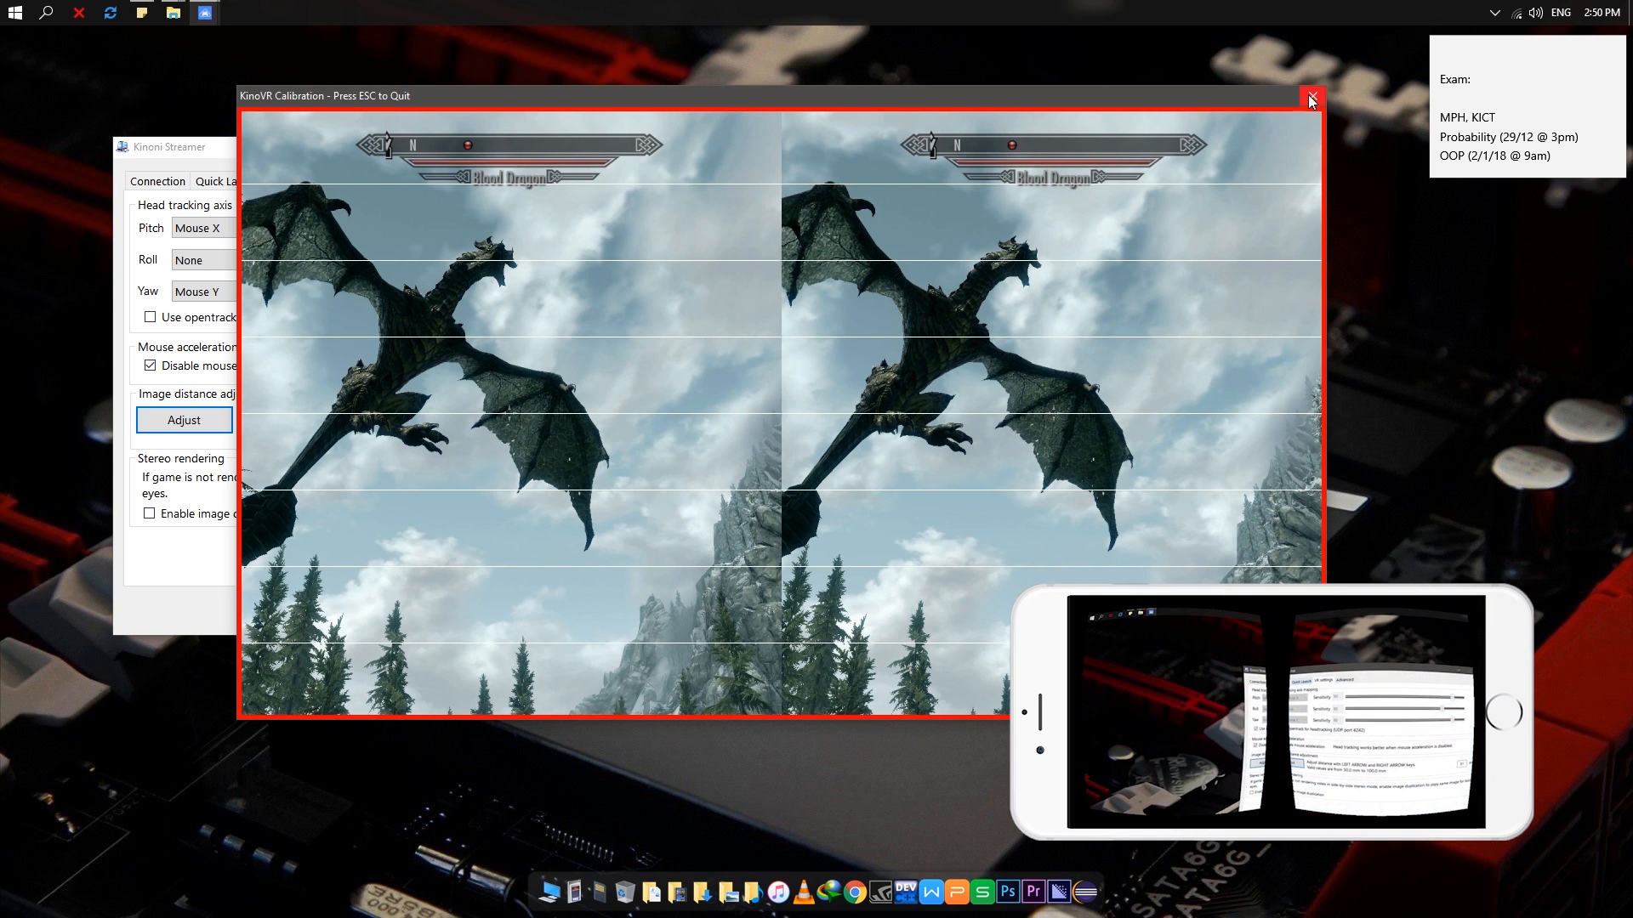
pyautogui.click(1310, 101)
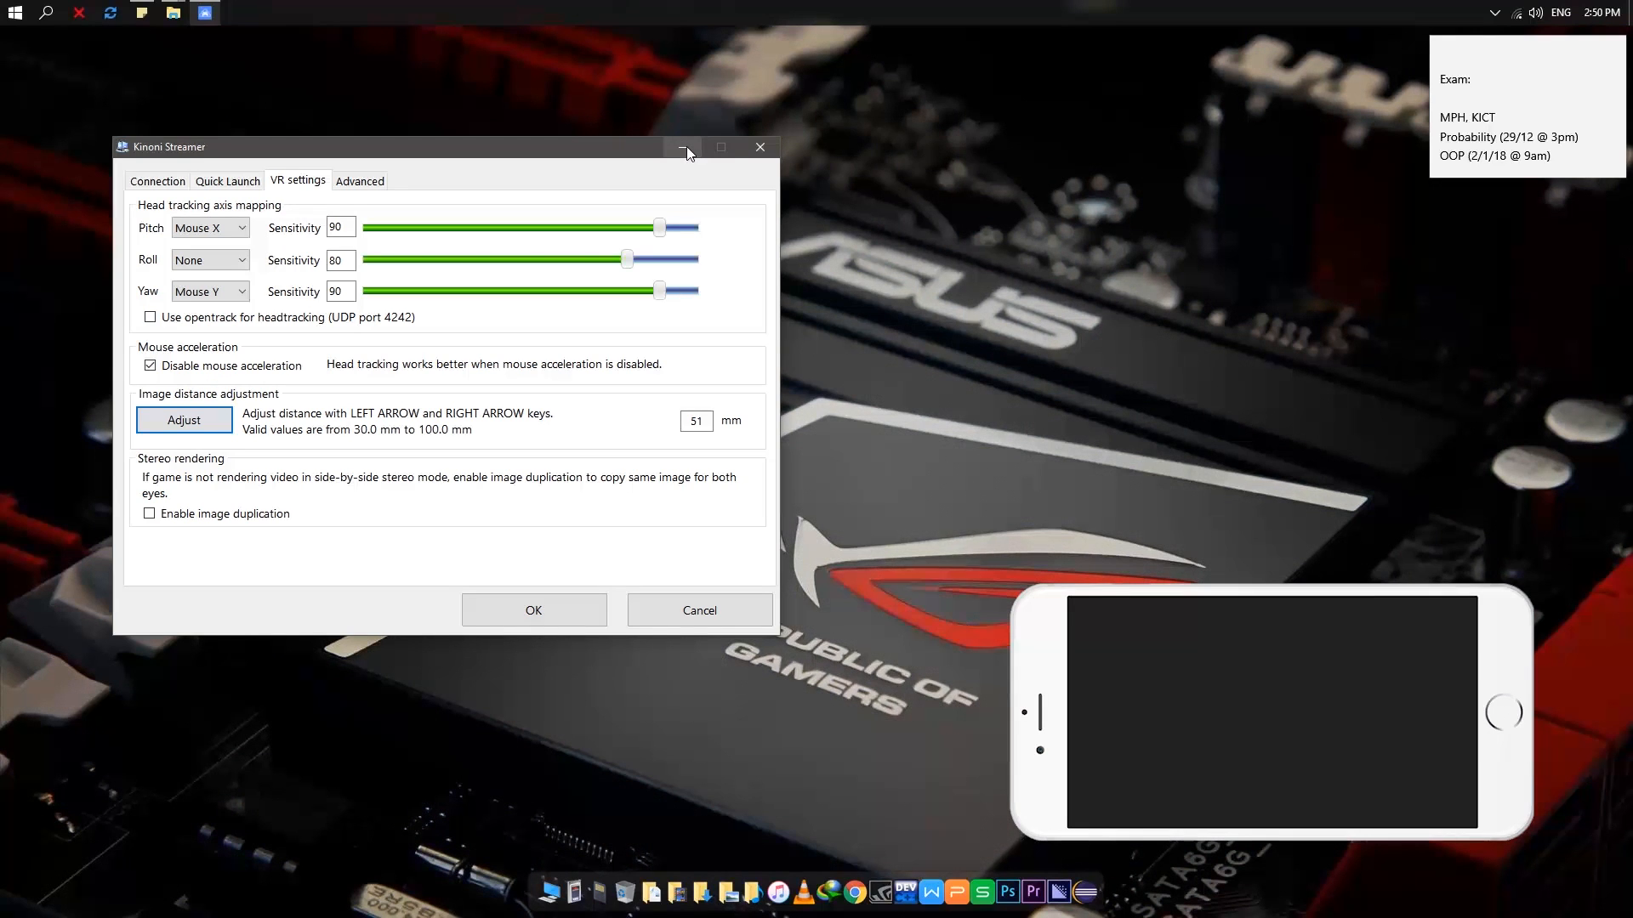
# - Minimize Kinoni Streamer and search 'des' in Start so DesktopSbS v0.2 appears as best match
pyautogui.click(686, 146)
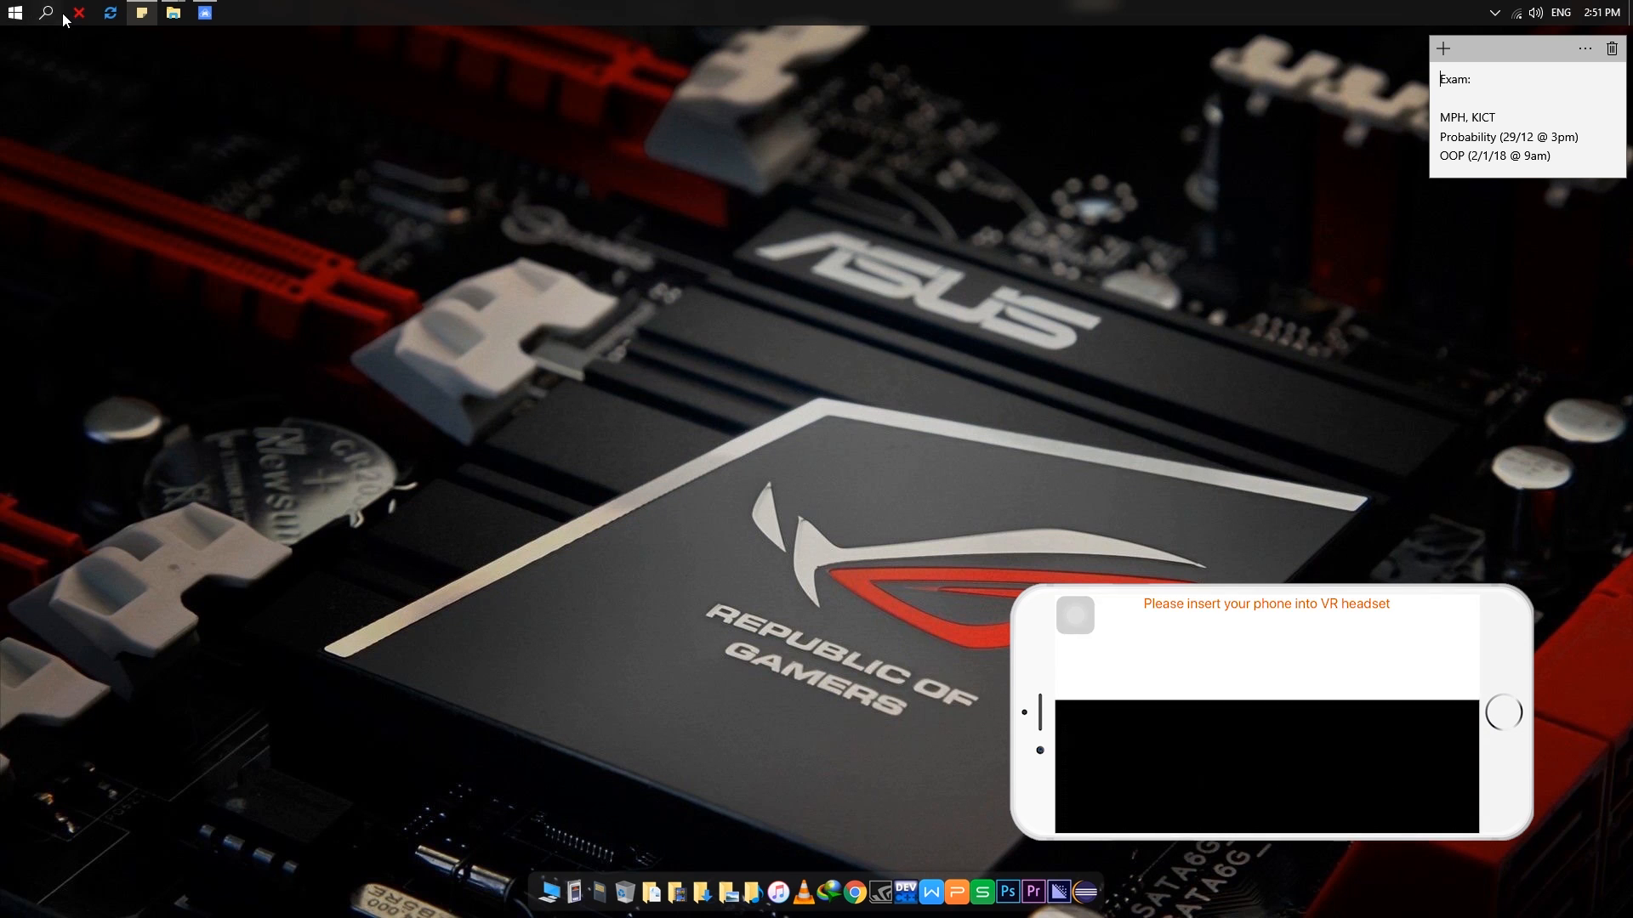
pyautogui.click(46, 14)
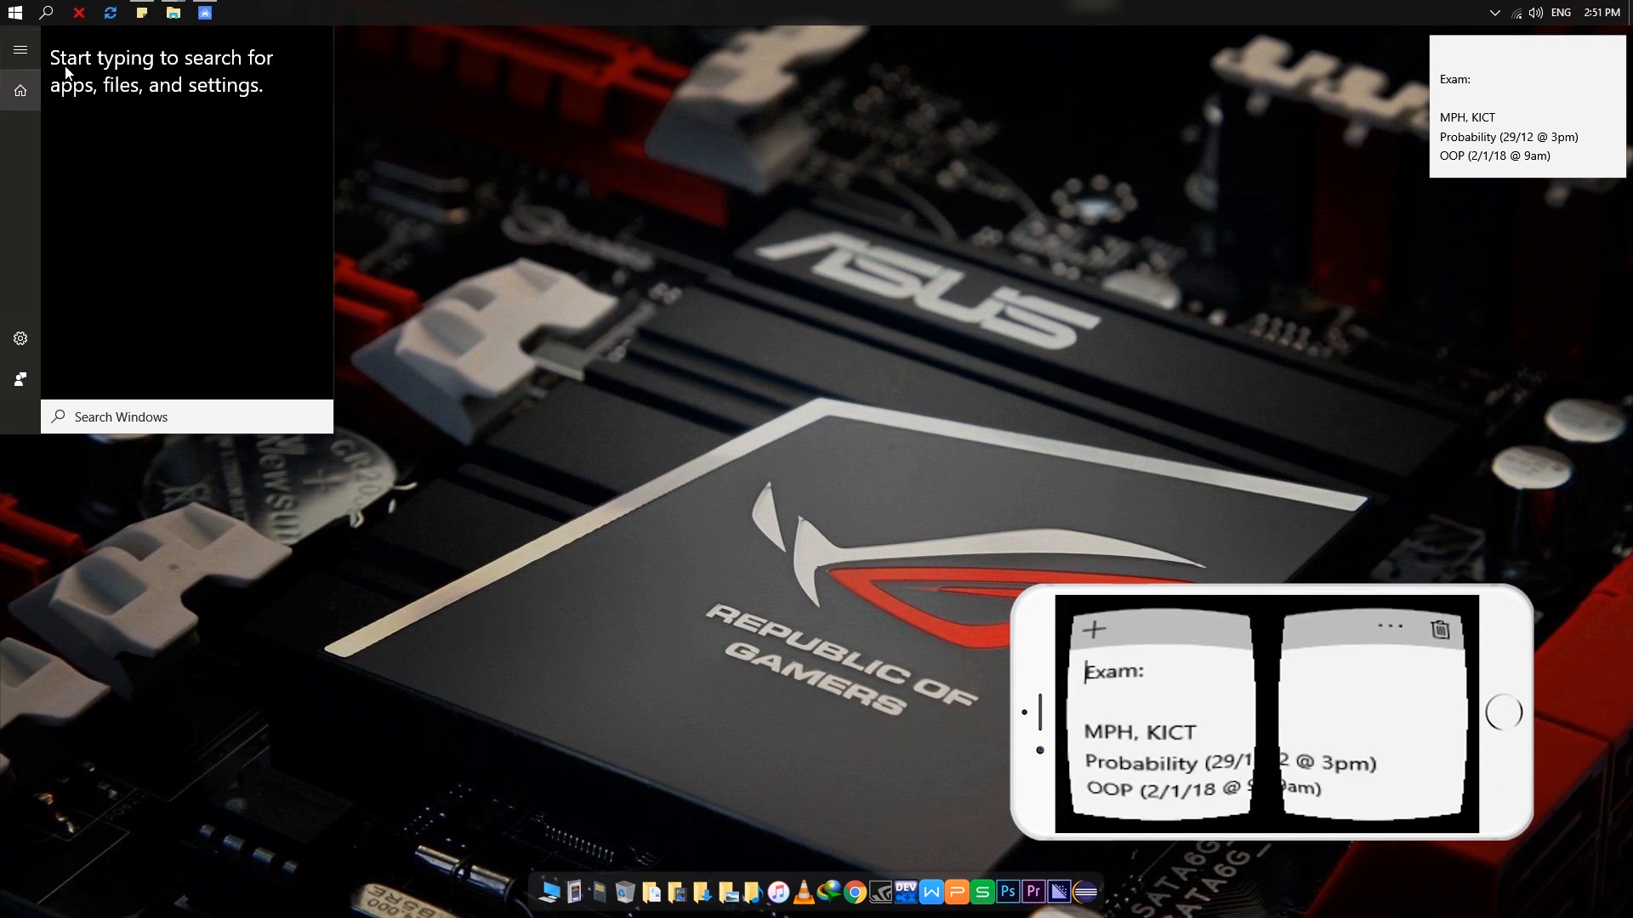
pyautogui.write('des')
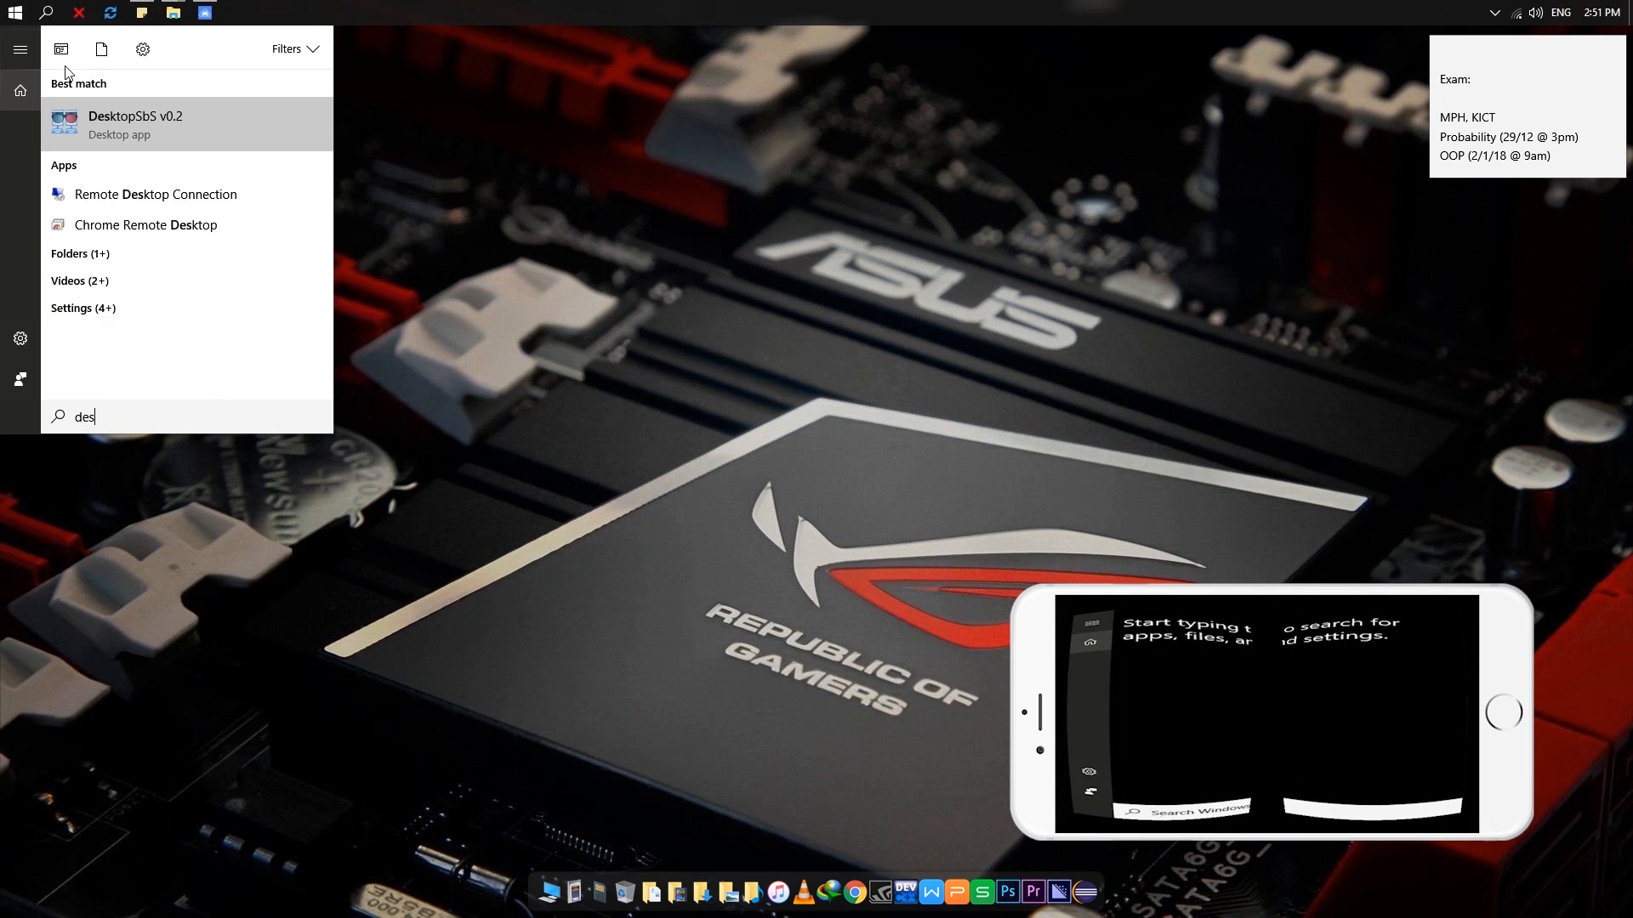